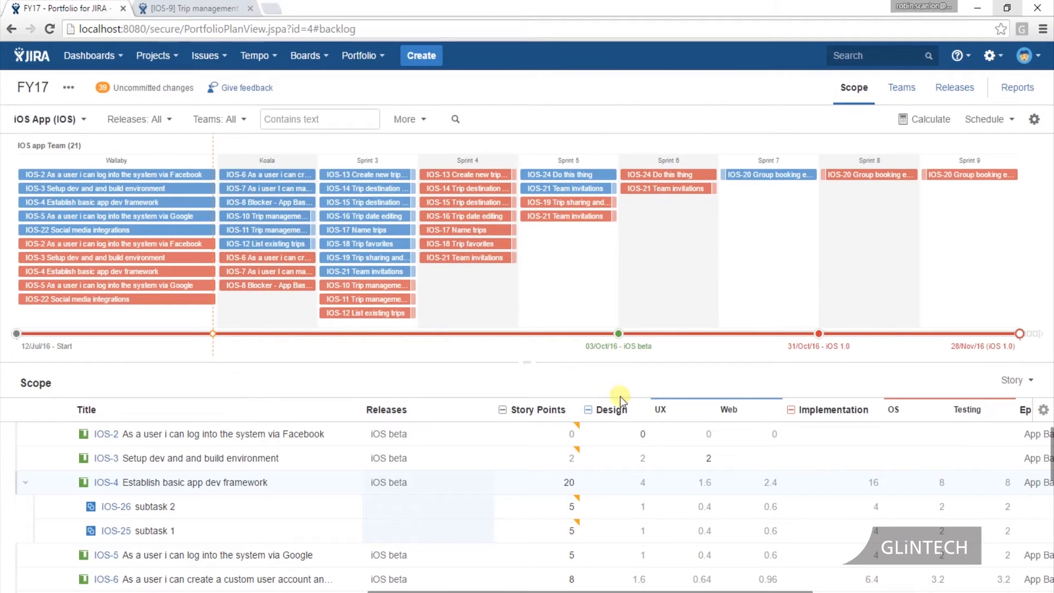
# Collapse the sprint timeline panel so more backlog rows show in the scope table
pyautogui.click(360, 55)
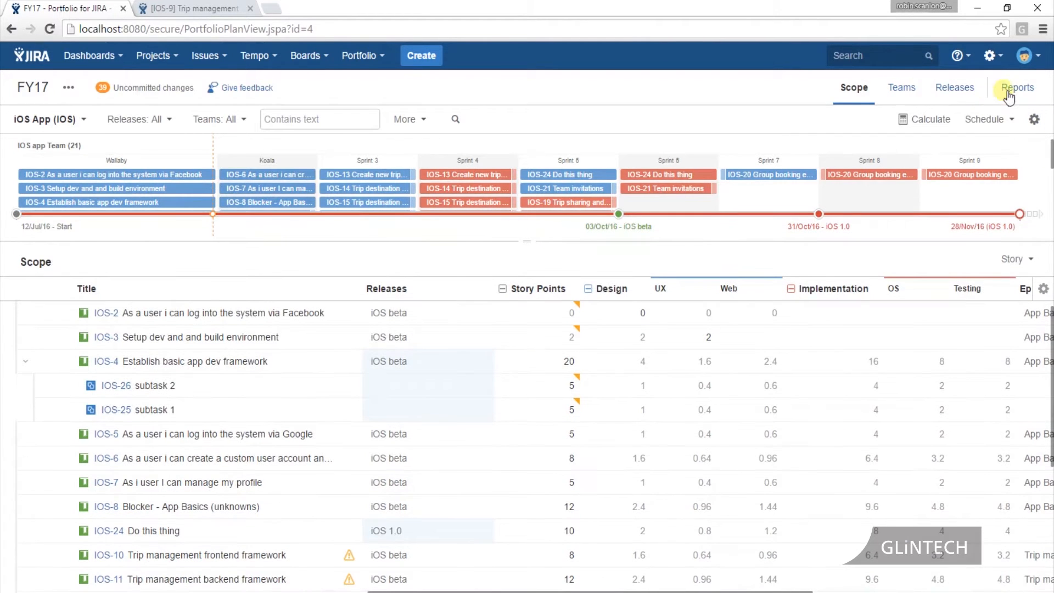
# Go to the FY17 plan's Reports view and list the available report types from Switch report
pyautogui.click(1017, 88)
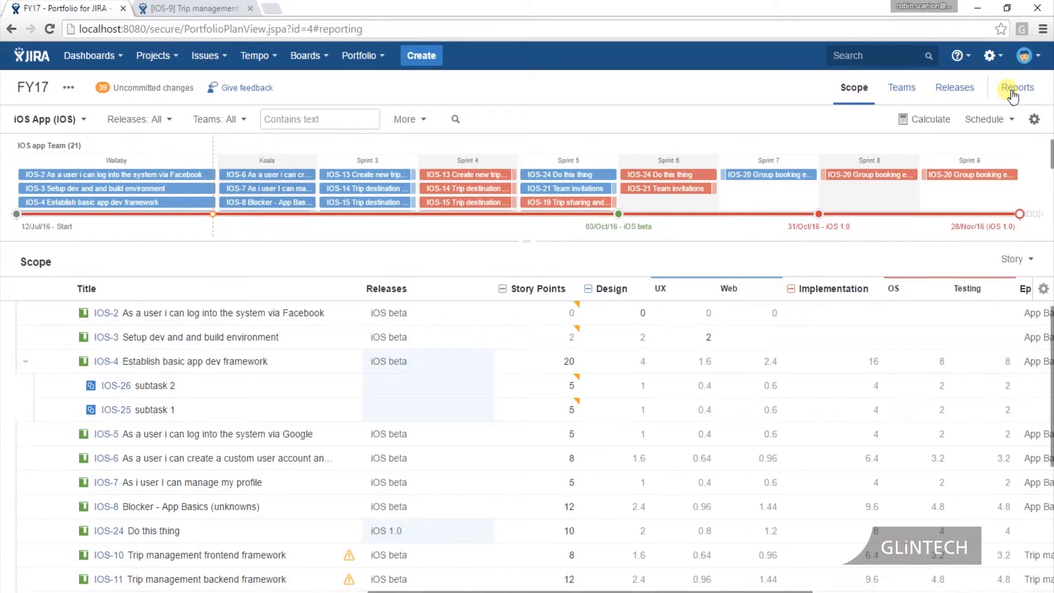
pyautogui.click(1016, 88)
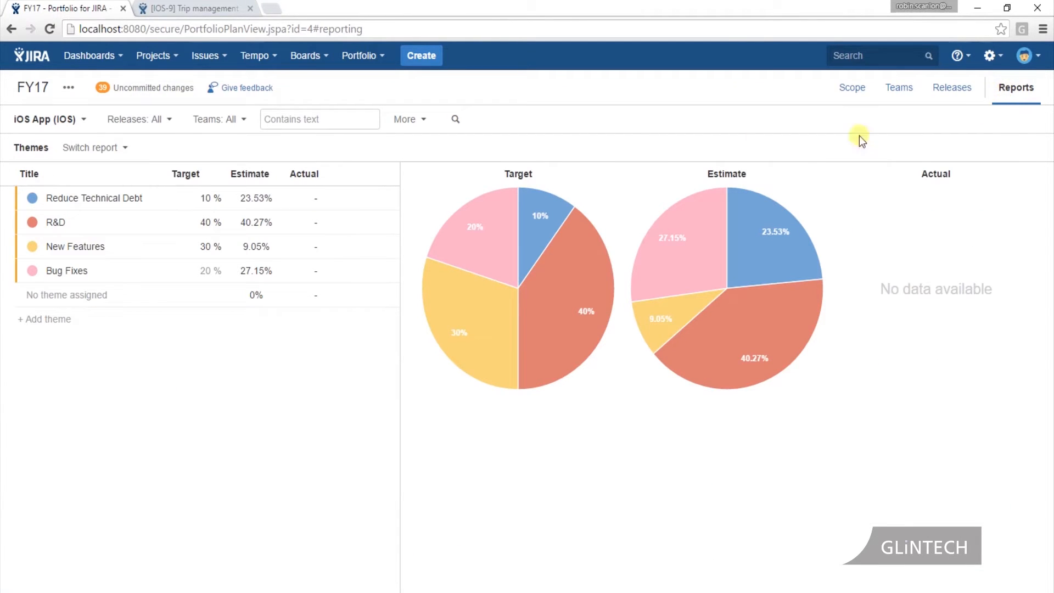
pyautogui.click(95, 147)
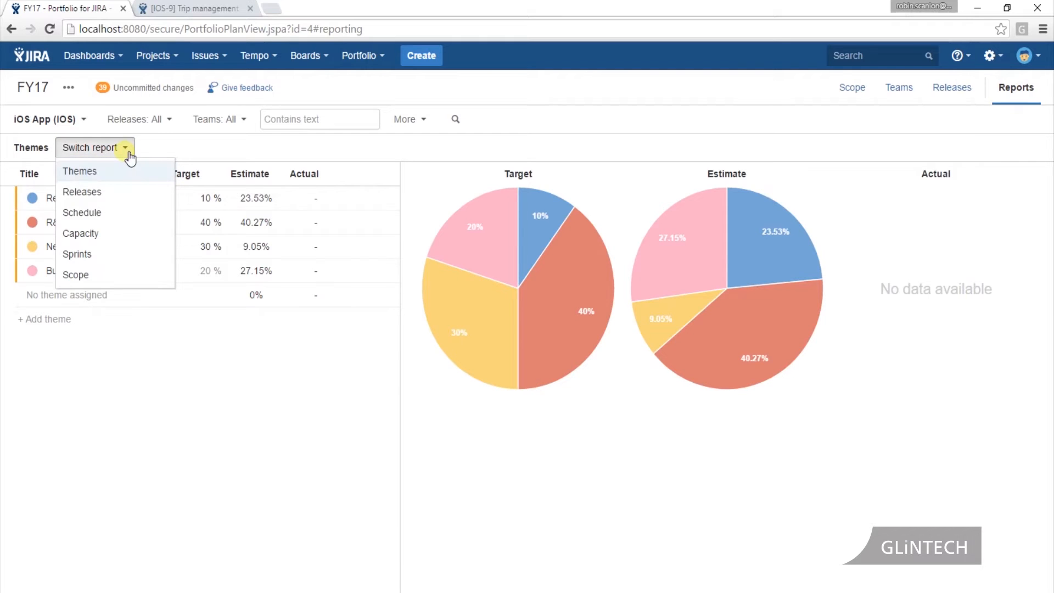
pyautogui.moveTo(119, 181)
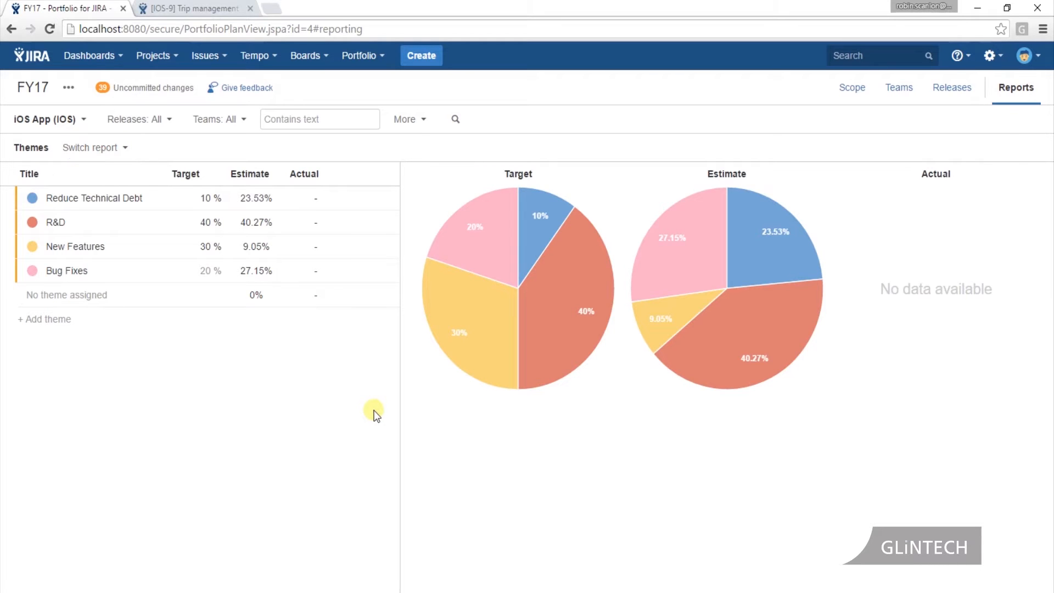
pyautogui.moveTo(383, 402)
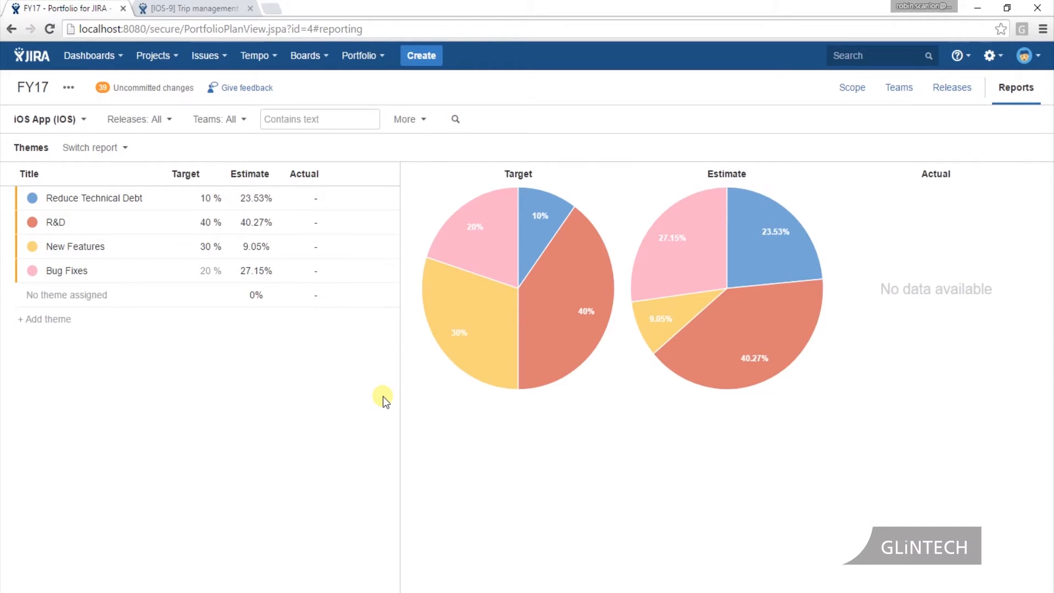
pyautogui.moveTo(782, 34)
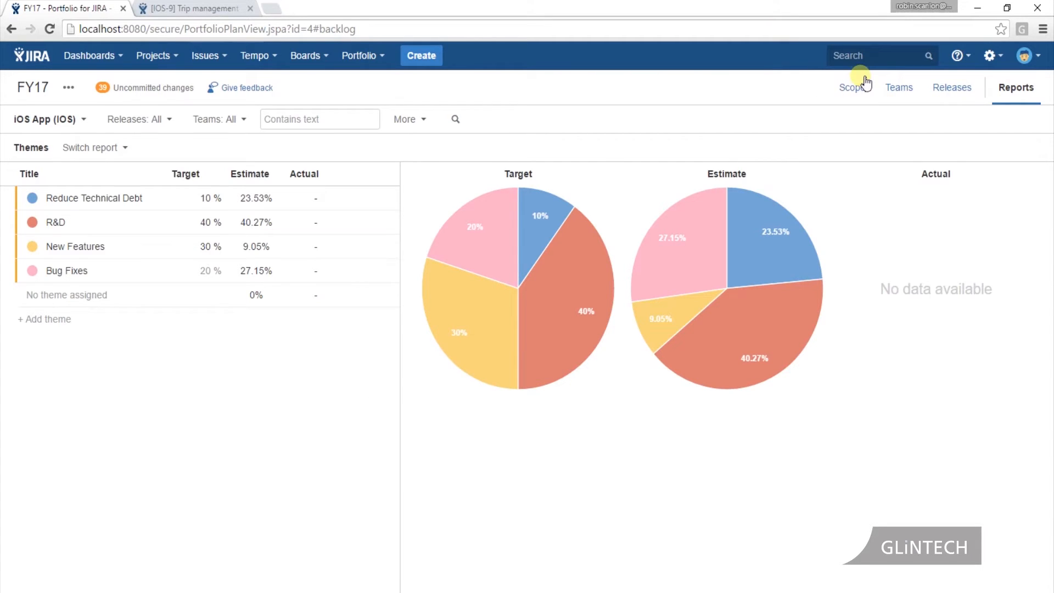
# Return to Scope and change the hierarchy level from Story to Epic
pyautogui.click(854, 86)
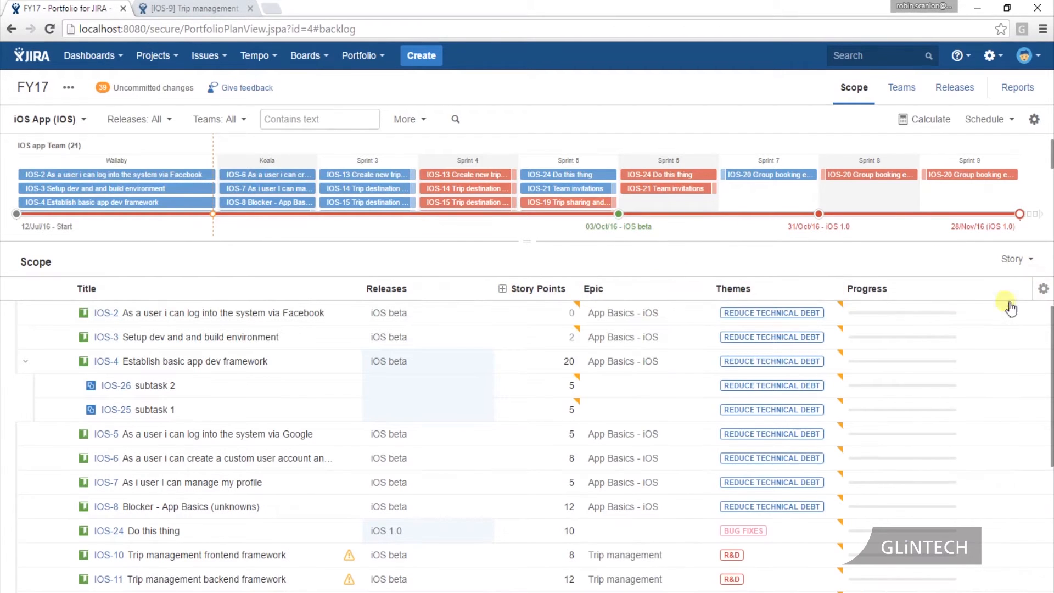
pyautogui.moveTo(793, 295)
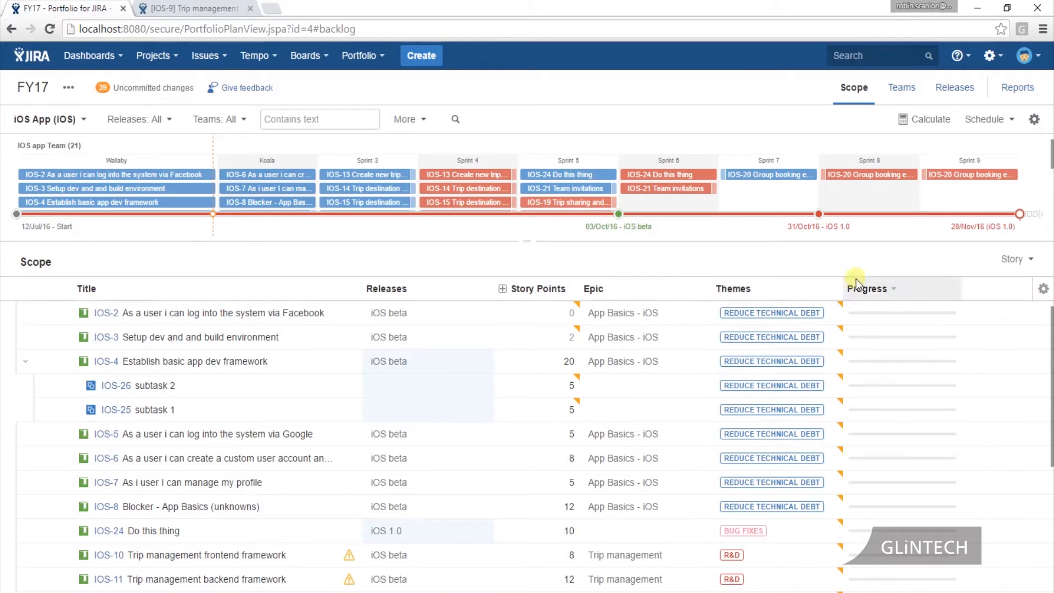
pyautogui.click(871, 289)
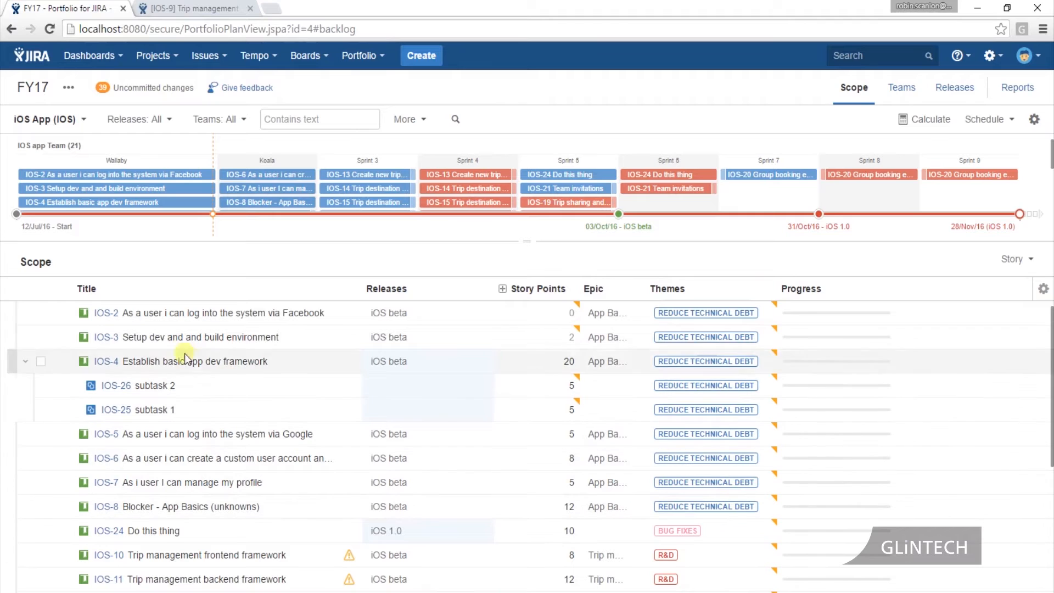
pyautogui.click(1014, 259)
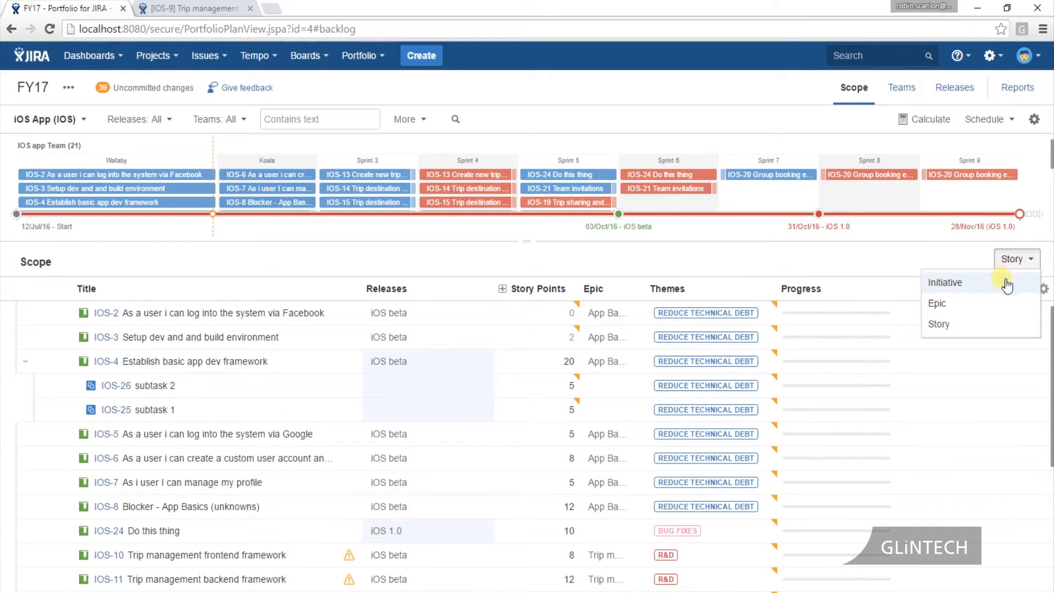
pyautogui.moveTo(999, 309)
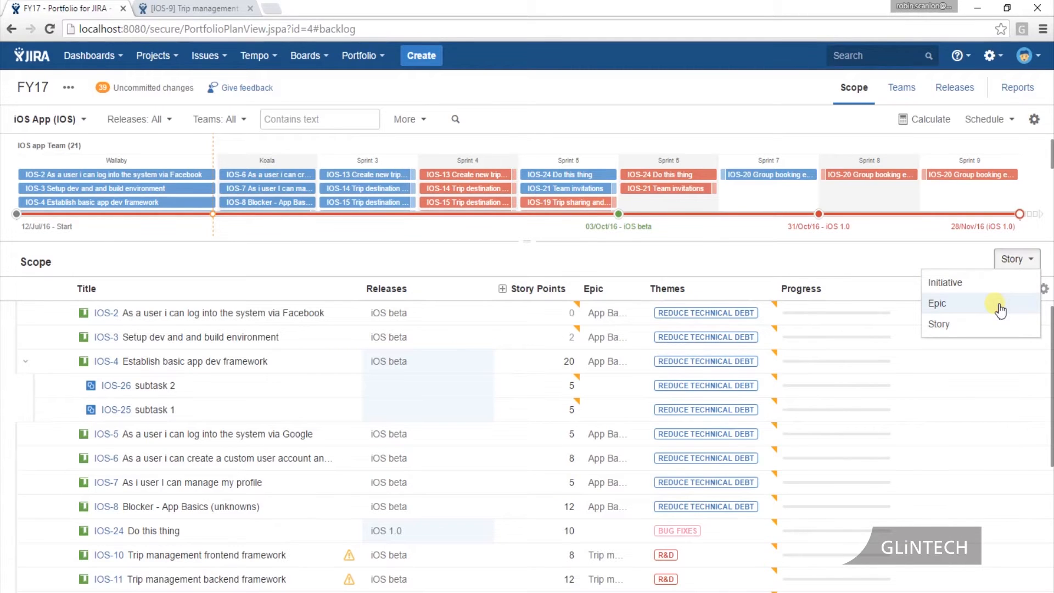
pyautogui.click(936, 303)
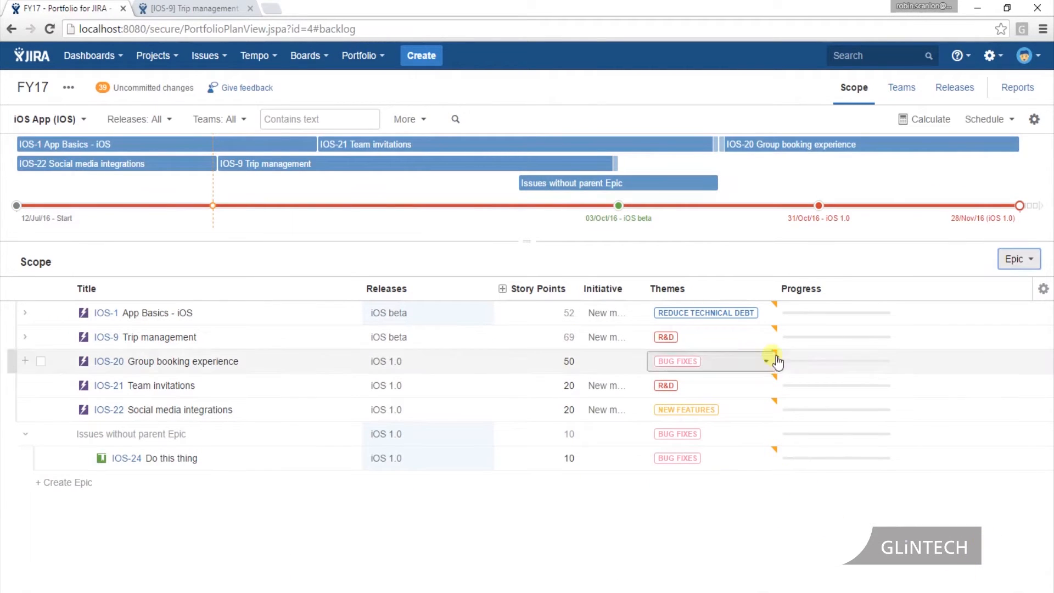
# Review an epic's Themes choices and leave the theme unchanged
pyautogui.click(764, 313)
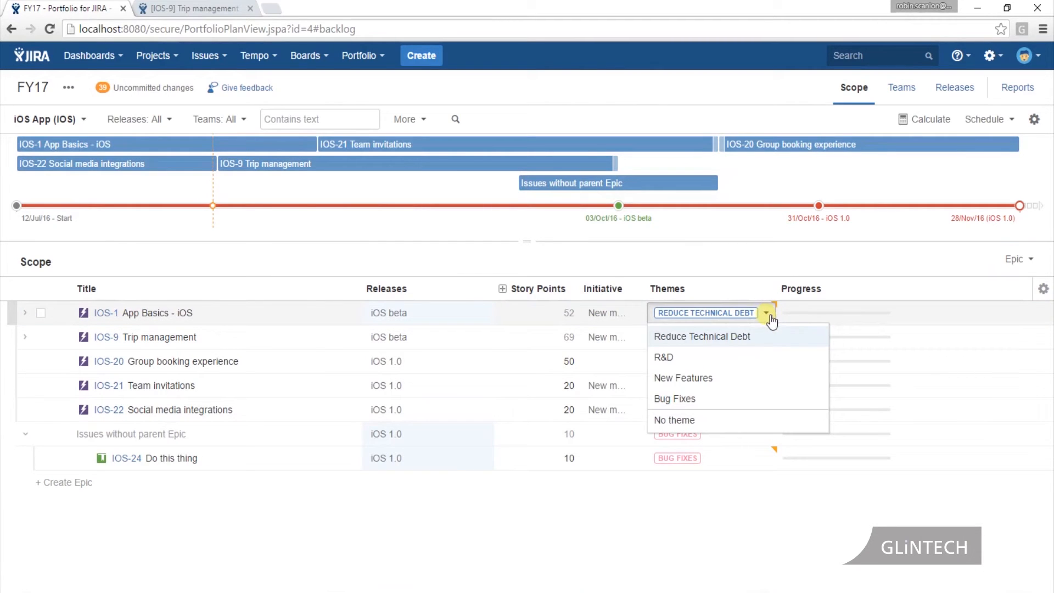
pyautogui.click(1017, 88)
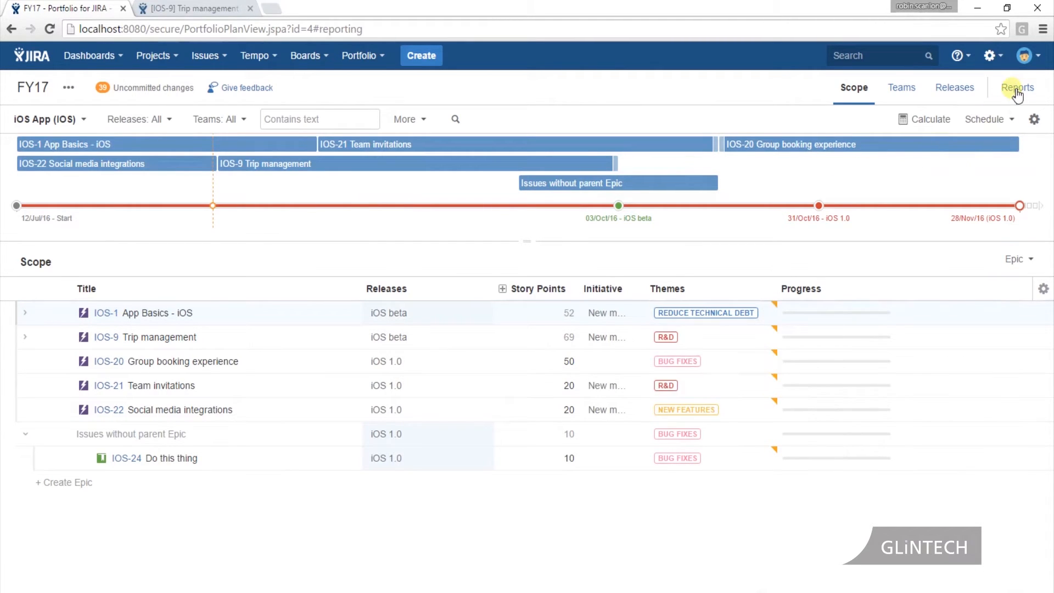
# In the Themes report, edit the Reduce Technical Debt and R&D target percentages (5% and 35%)
pyautogui.click(1017, 88)
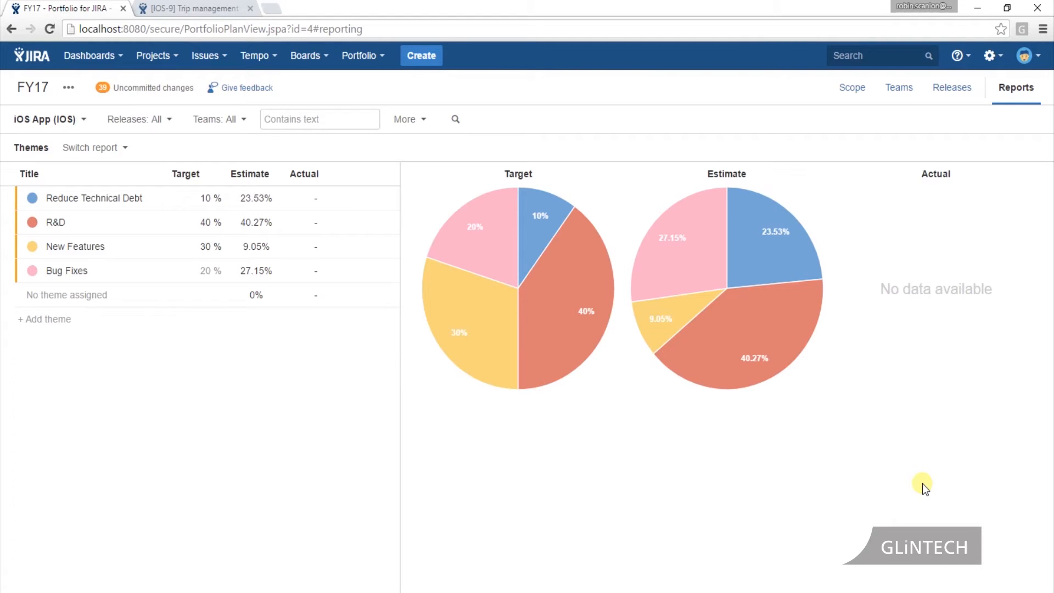
pyautogui.moveTo(311, 152)
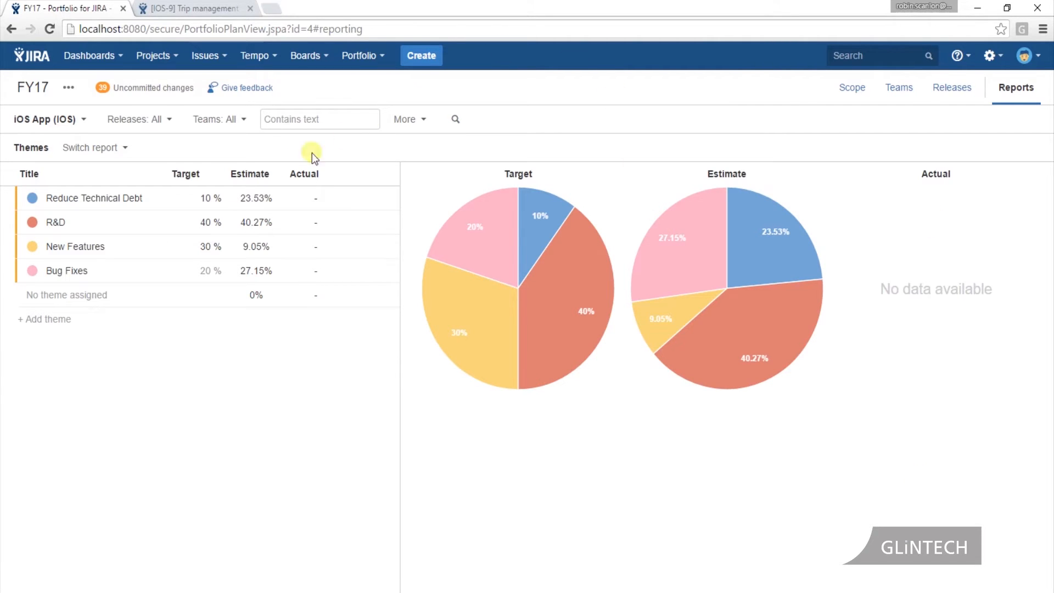
pyautogui.click(210, 198)
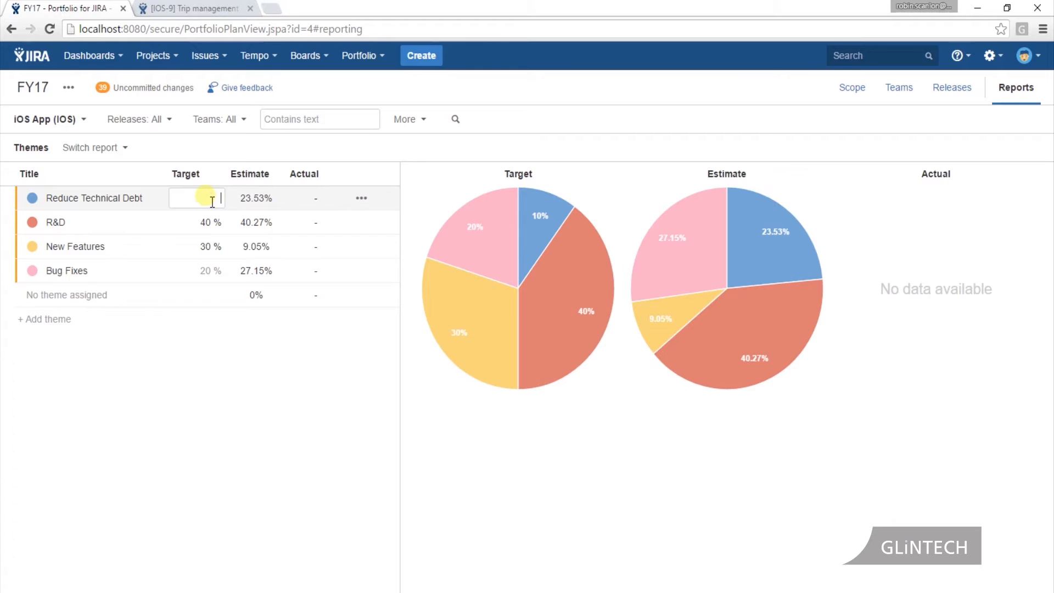
pyautogui.click(197, 222)
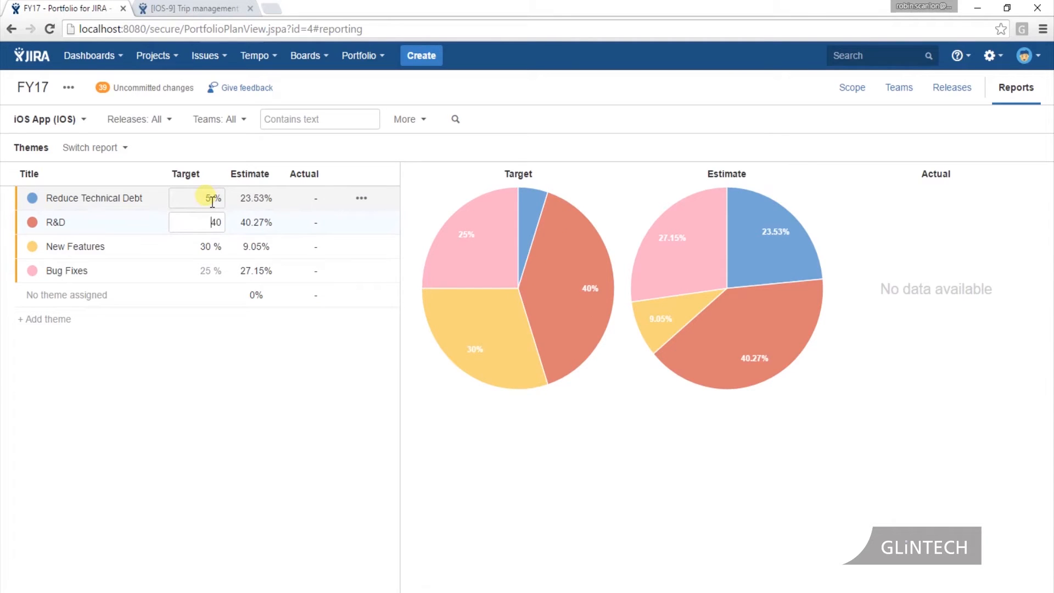
pyautogui.write('35 %')
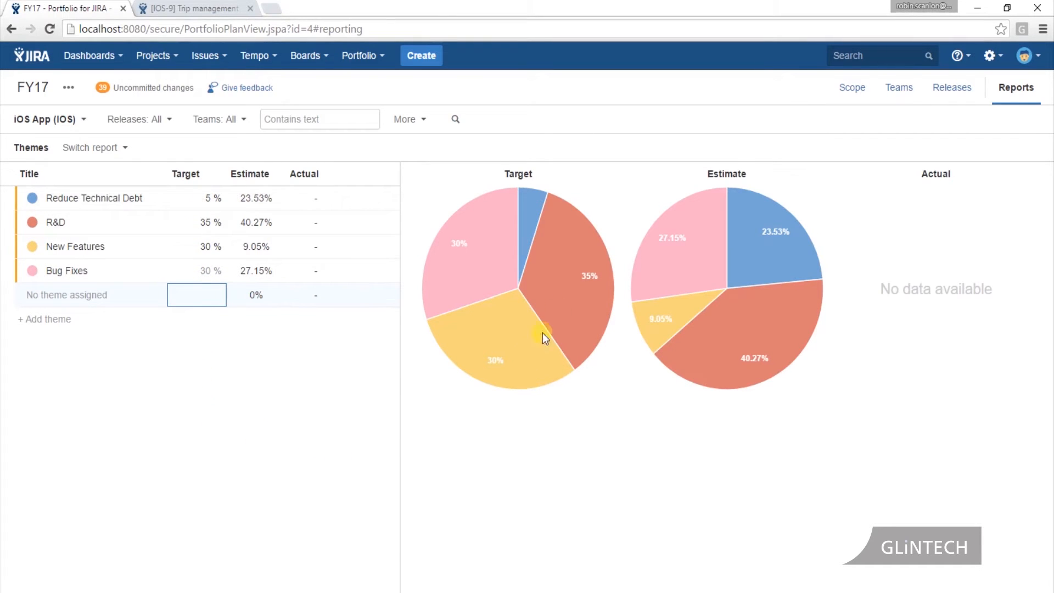
pyautogui.moveTo(731, 256)
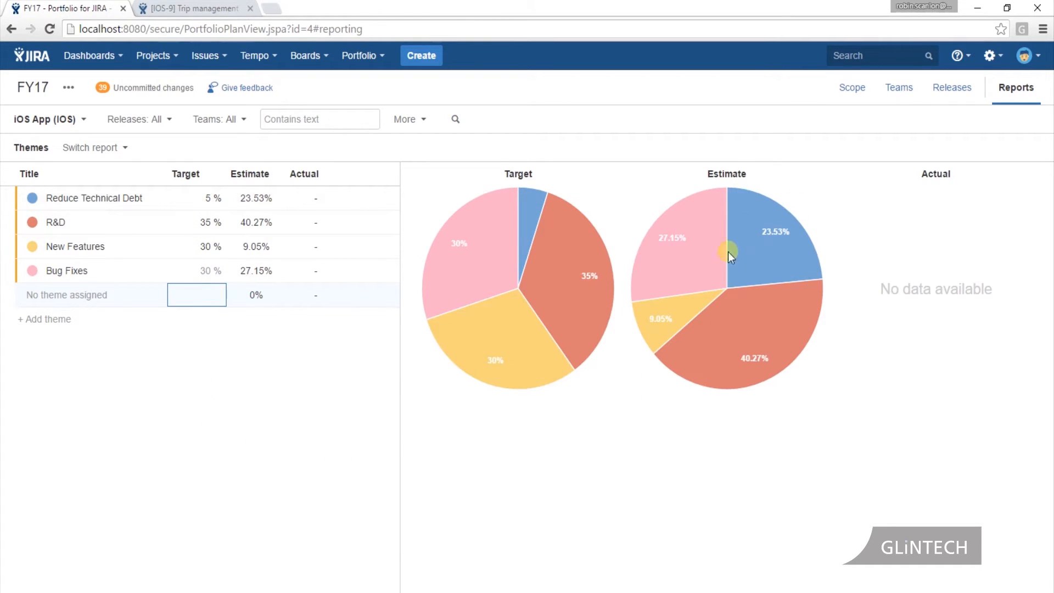
pyautogui.moveTo(738, 280)
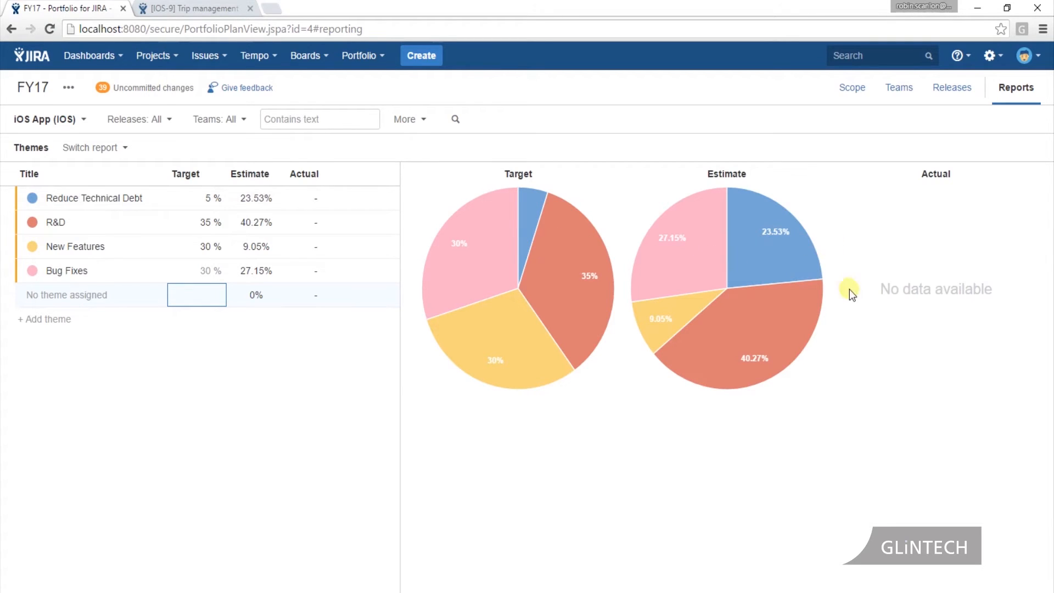
pyautogui.moveTo(935, 292)
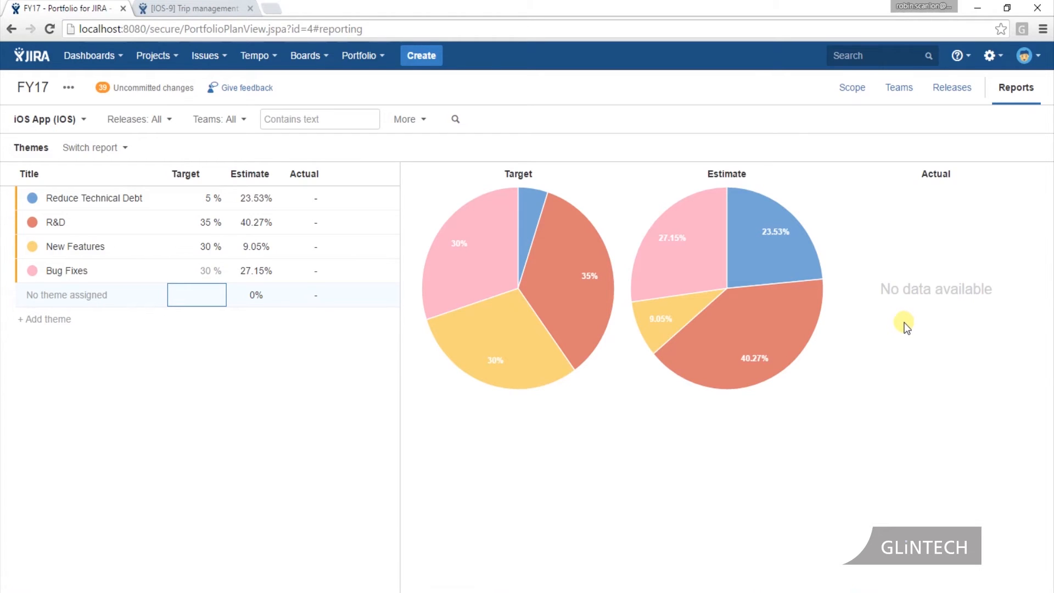
pyautogui.moveTo(669, 576)
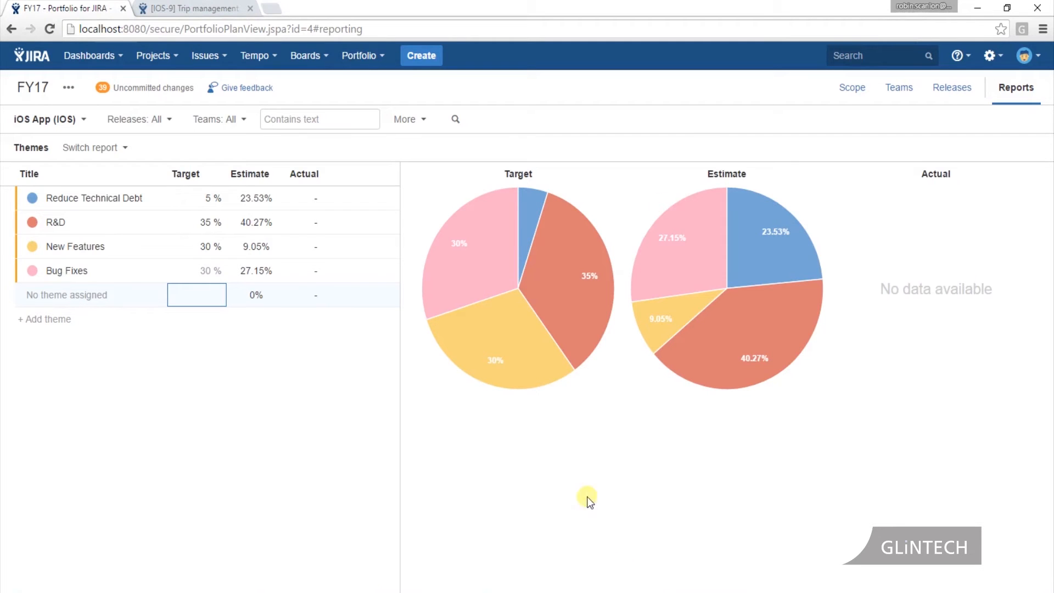
# Switch to the Releases report and show it at story level
pyautogui.click(91, 147)
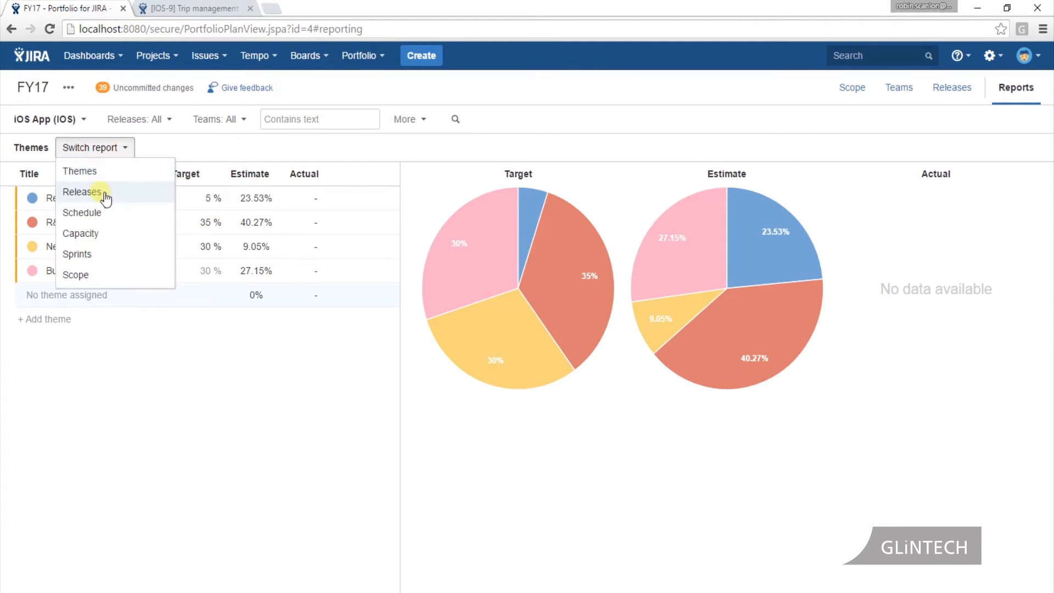
pyautogui.click(82, 191)
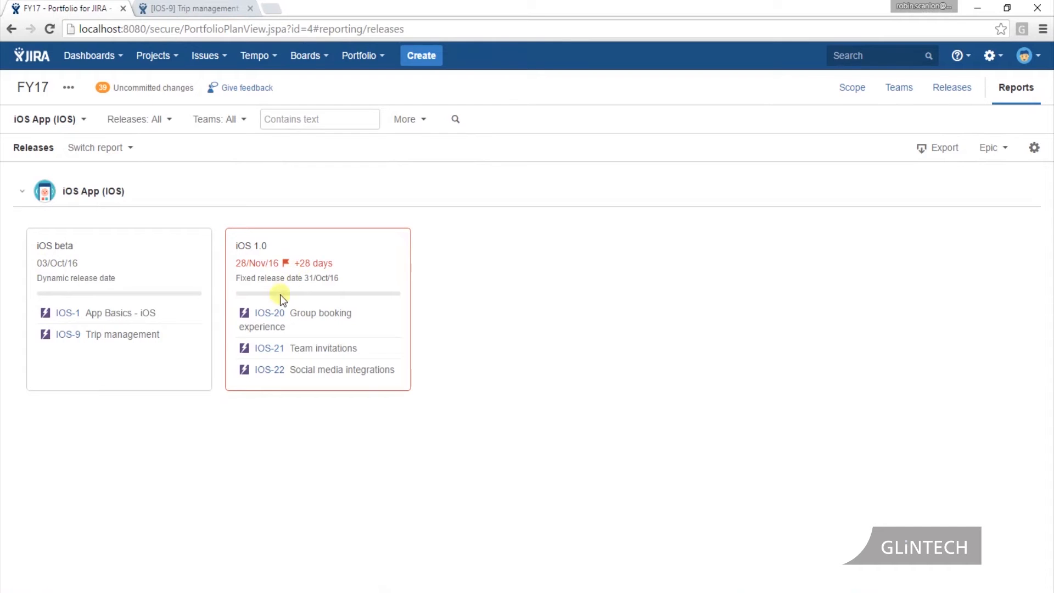
pyautogui.click(989, 147)
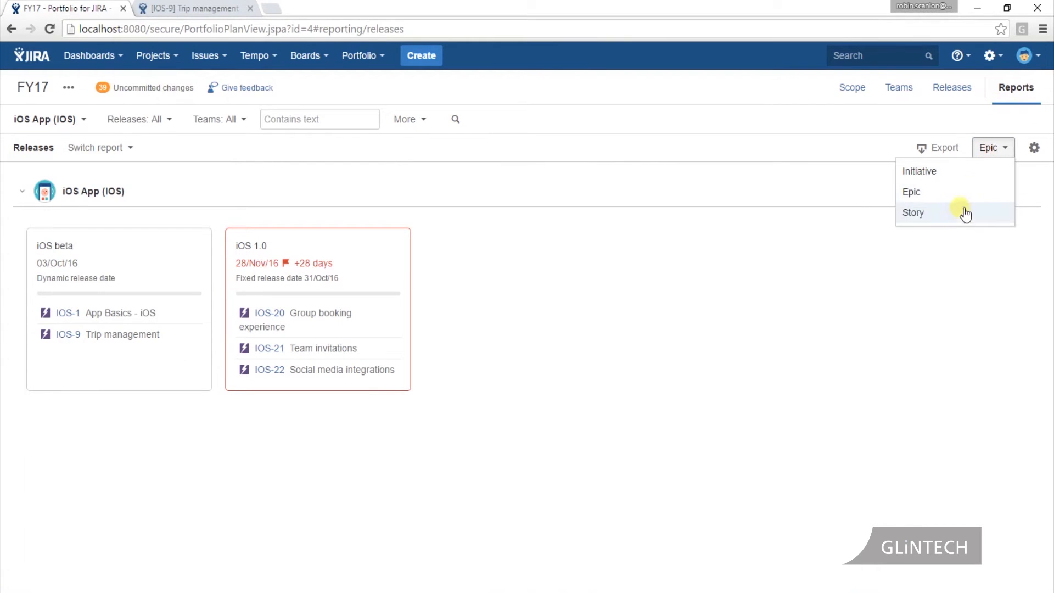
pyautogui.click(913, 212)
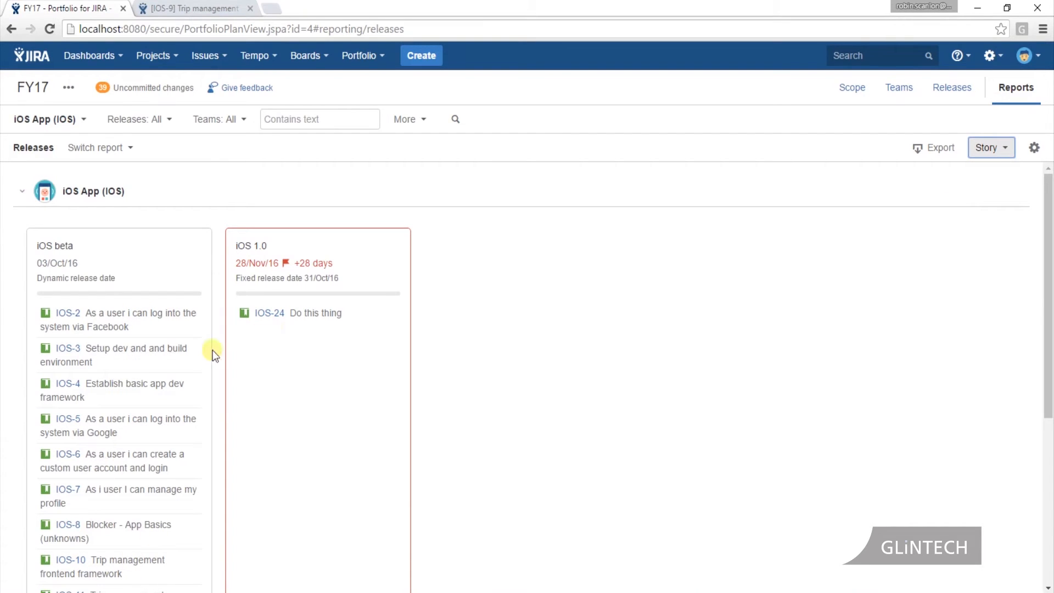
pyautogui.moveTo(131, 365)
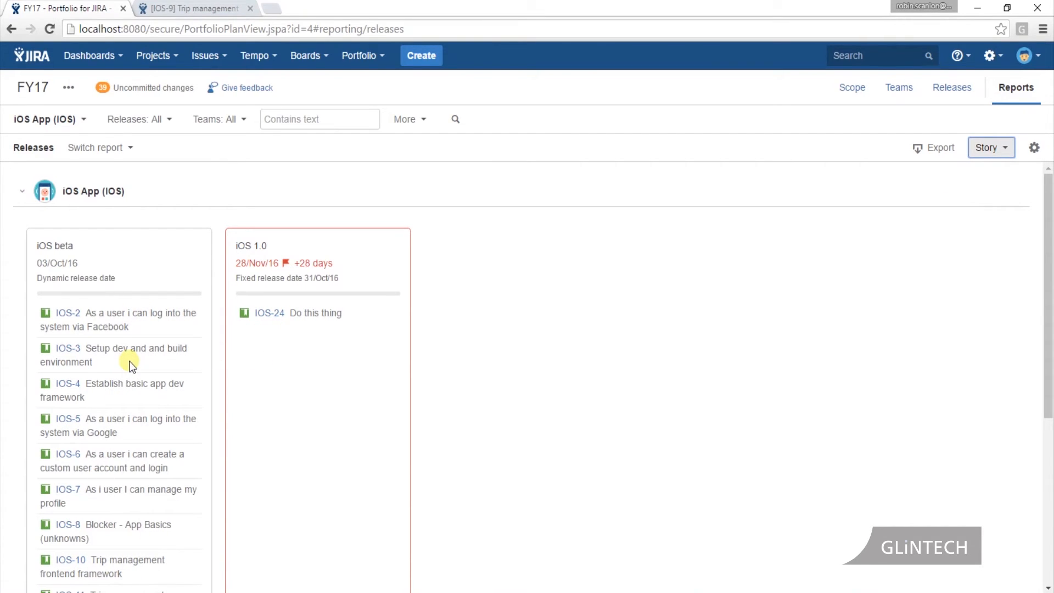
# Clear the Projects filter so releases for both iOS App and Android App appear
pyautogui.click(47, 119)
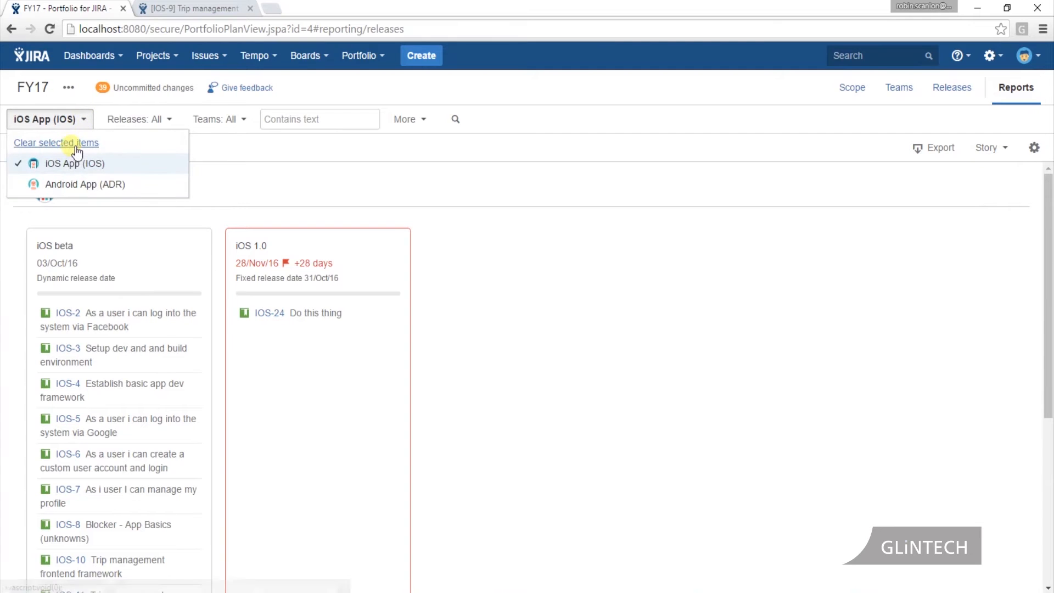
pyautogui.click(56, 143)
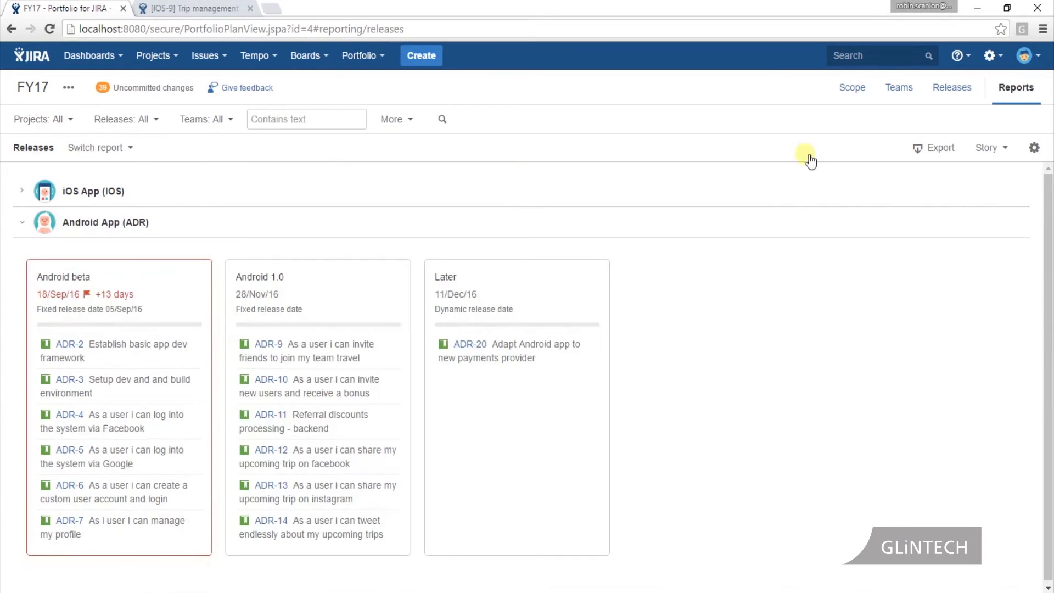
pyautogui.moveTo(1020, 222)
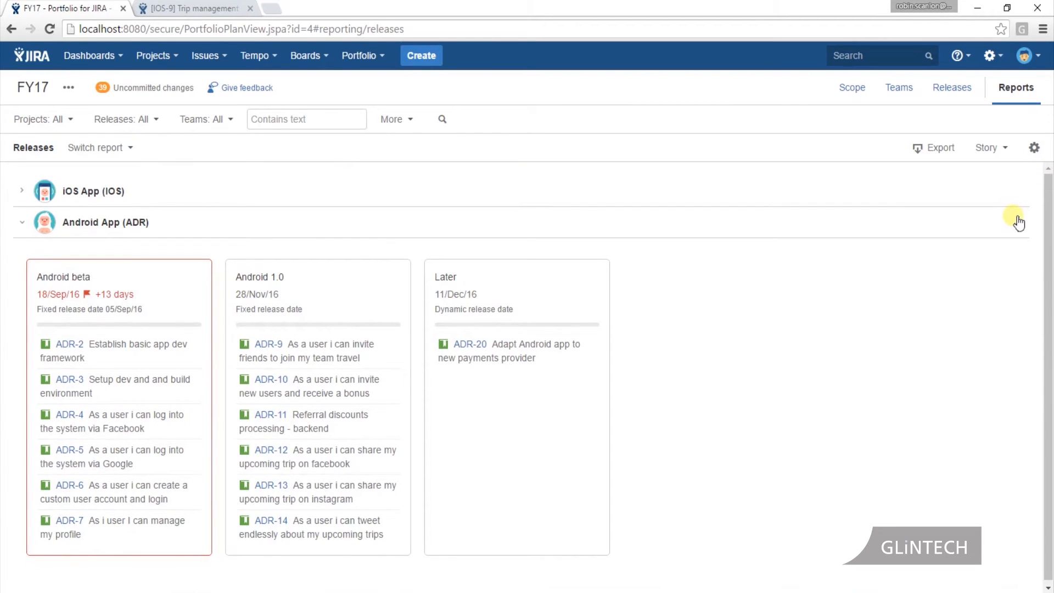
pyautogui.click(99, 147)
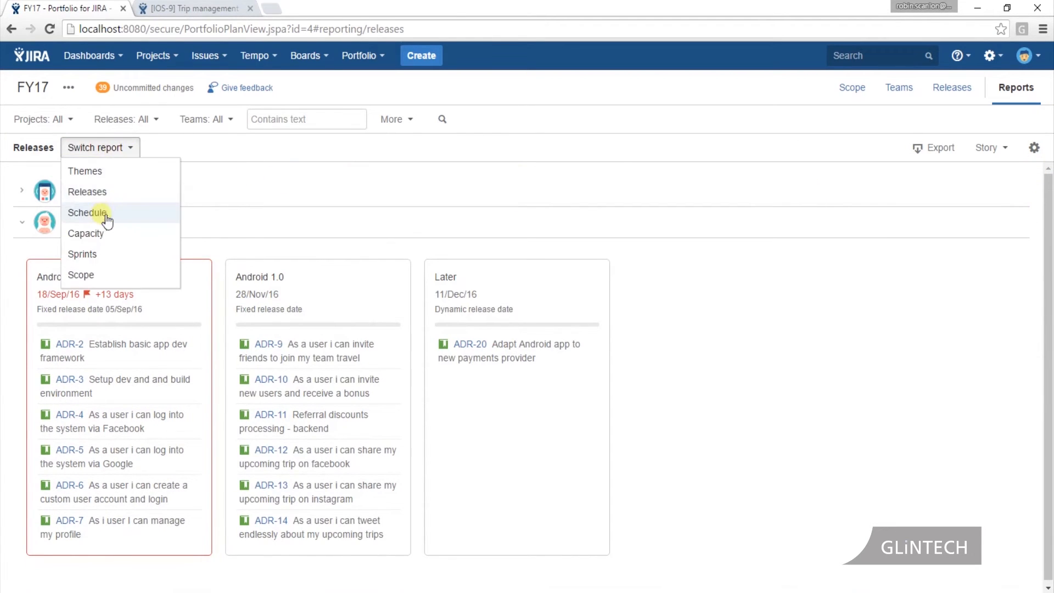
# Switch to the Schedule report and display it at epic level instead of stories
pyautogui.click(86, 212)
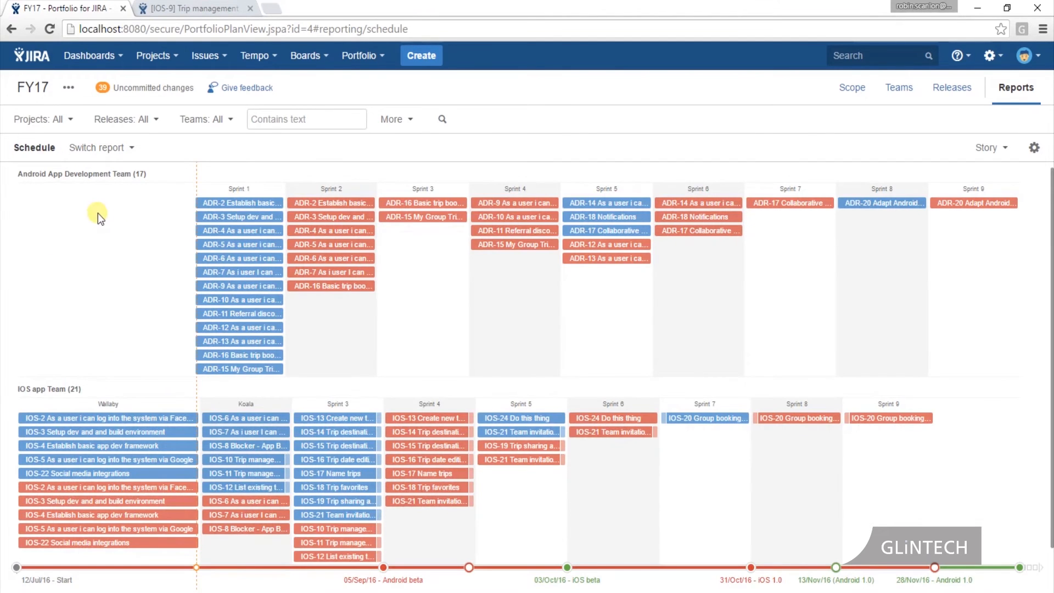
pyautogui.click(988, 147)
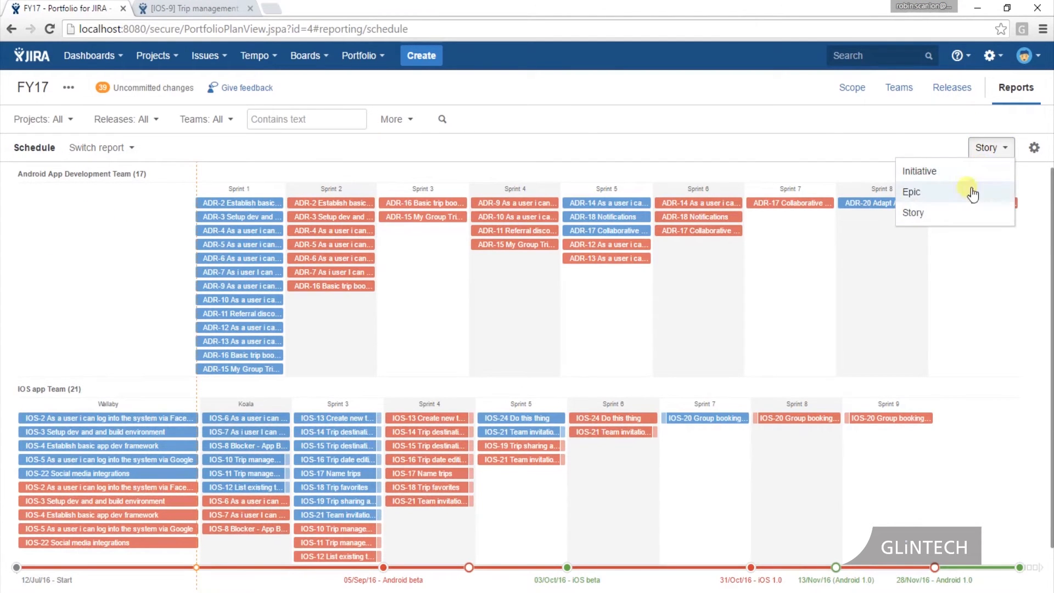
pyautogui.click(910, 191)
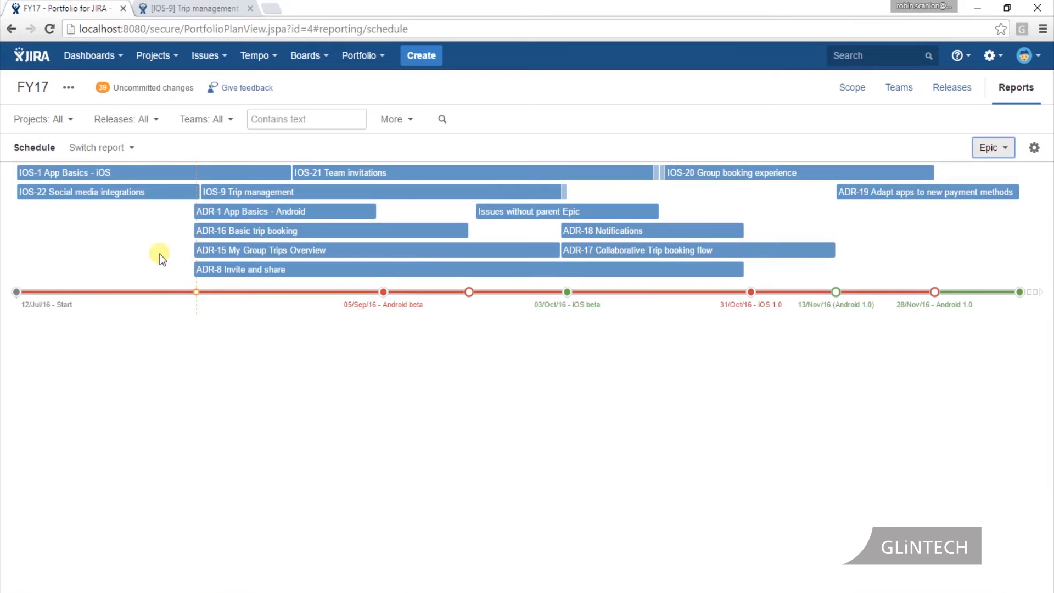
pyautogui.click(97, 147)
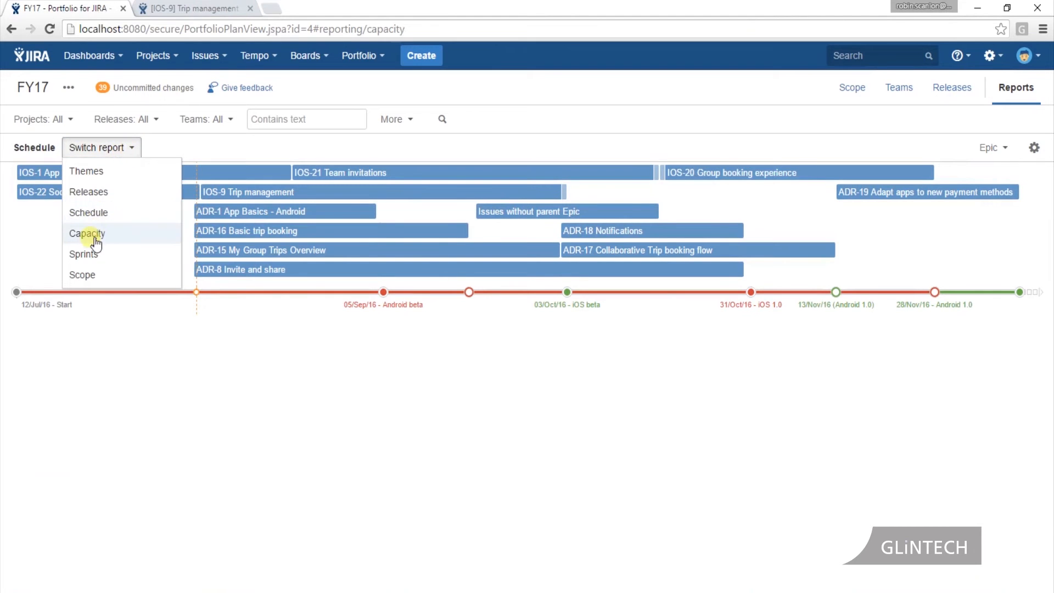
# Switch to the Capacity report with per-sprint bars for the Android and iOS teams
pyautogui.click(86, 233)
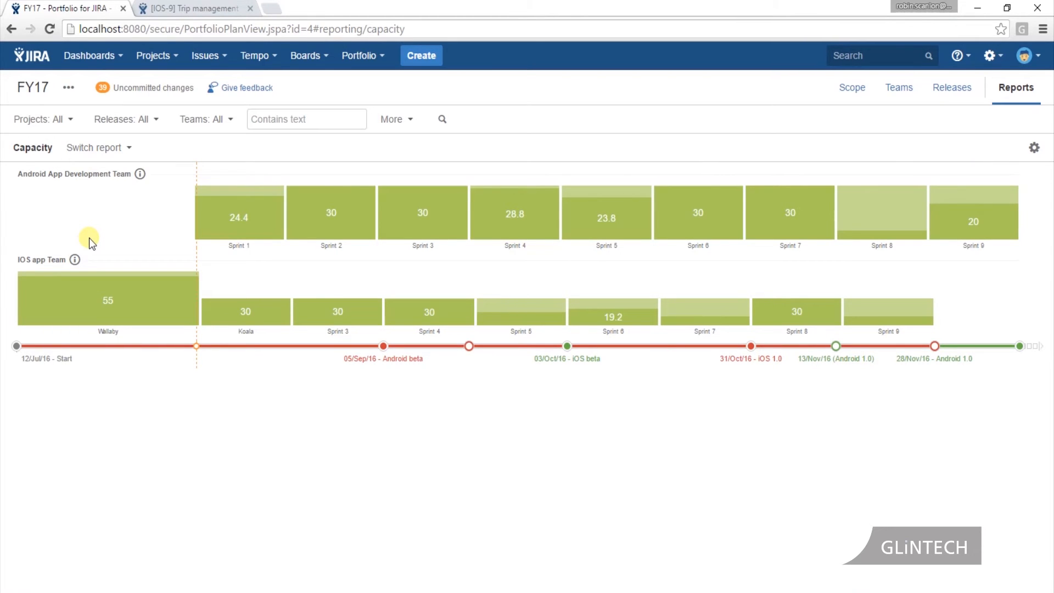
pyautogui.moveTo(140, 173)
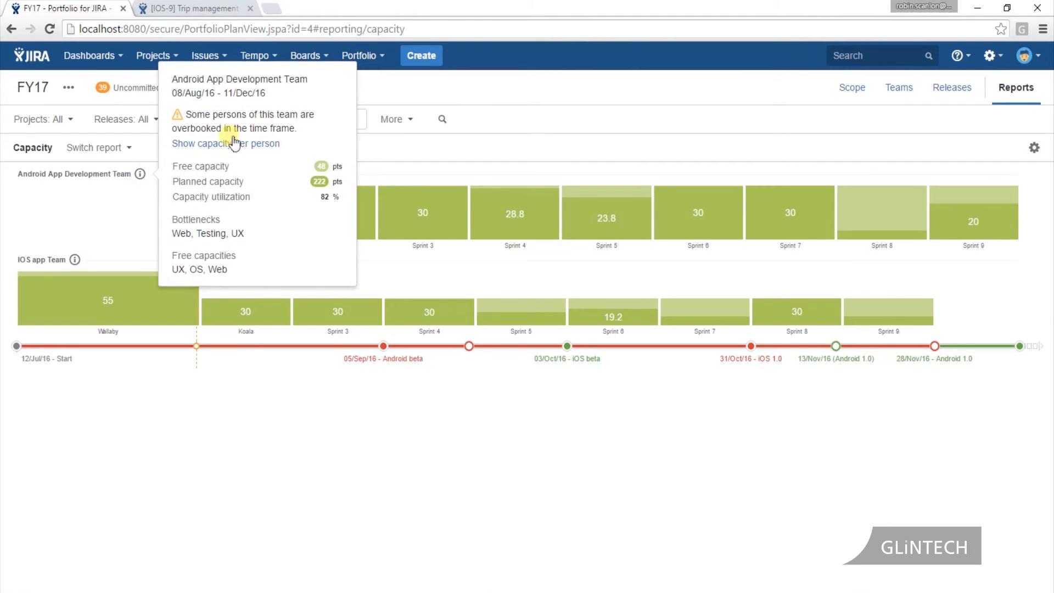
pyautogui.moveTo(302, 208)
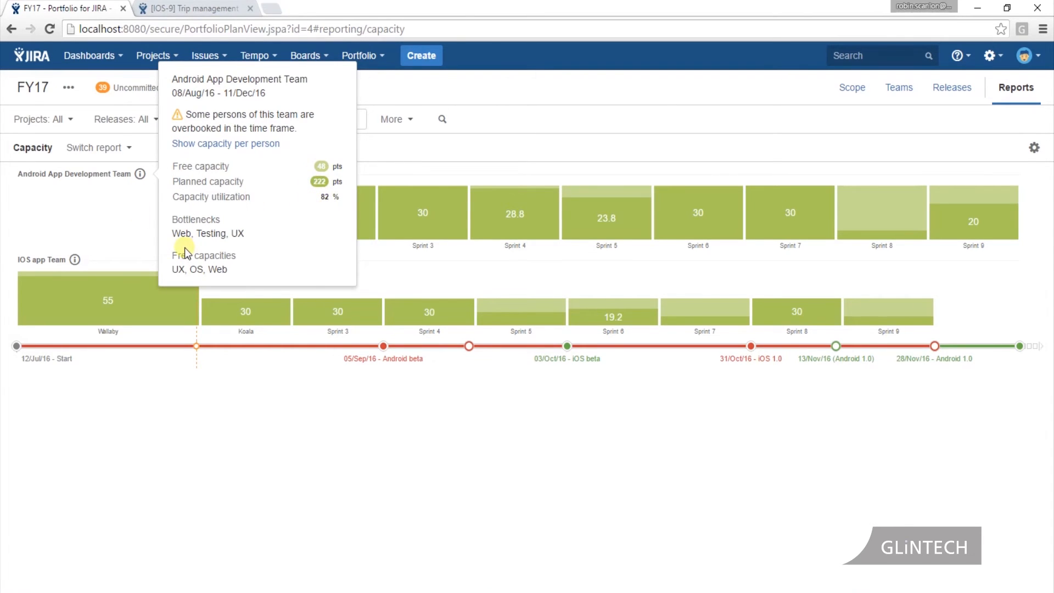
pyautogui.moveTo(231, 226)
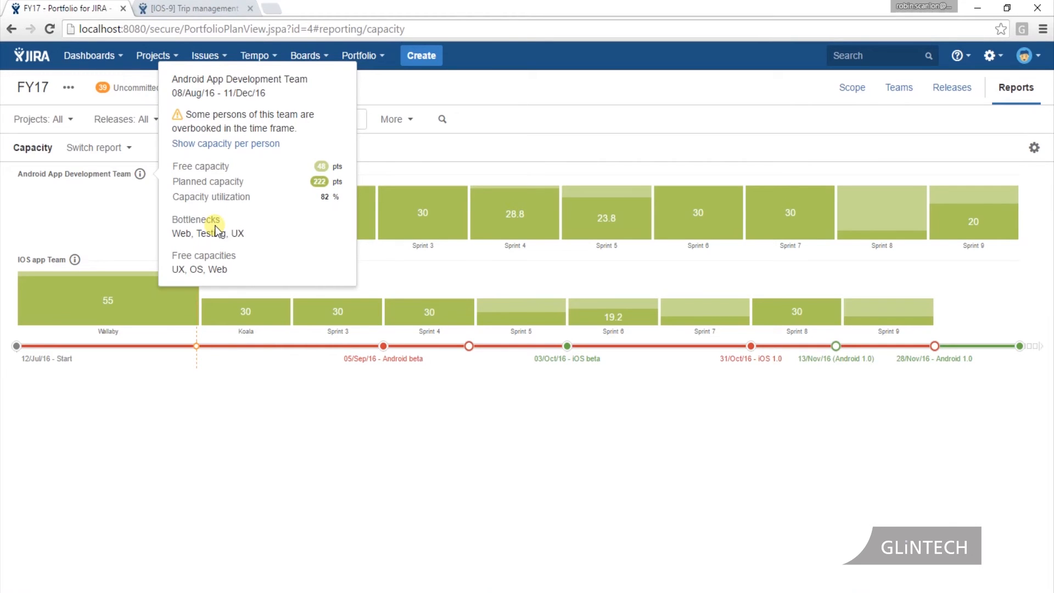
pyautogui.moveTo(218, 231)
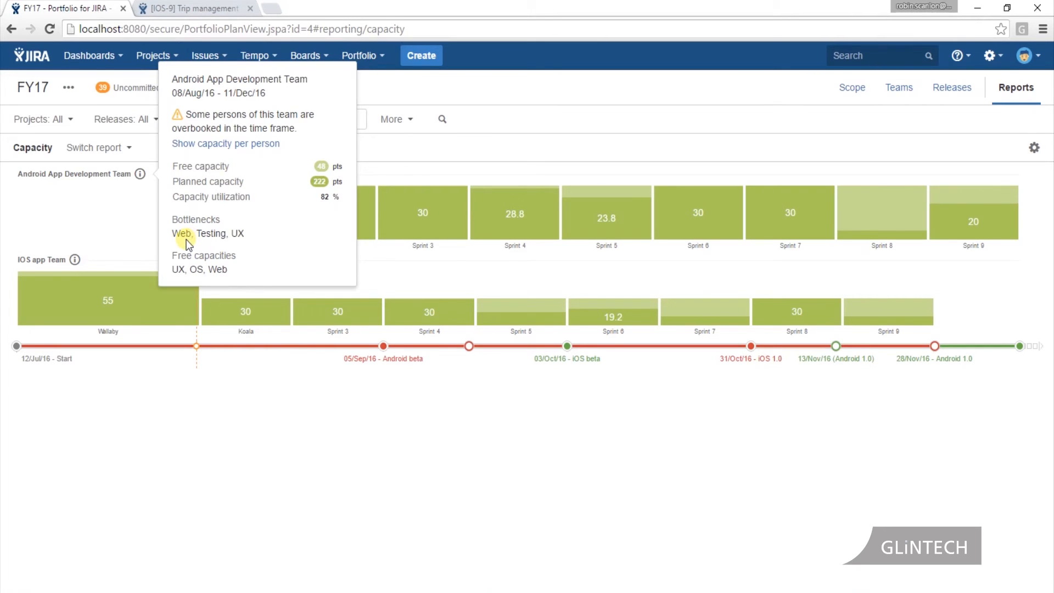
pyautogui.moveTo(183, 244)
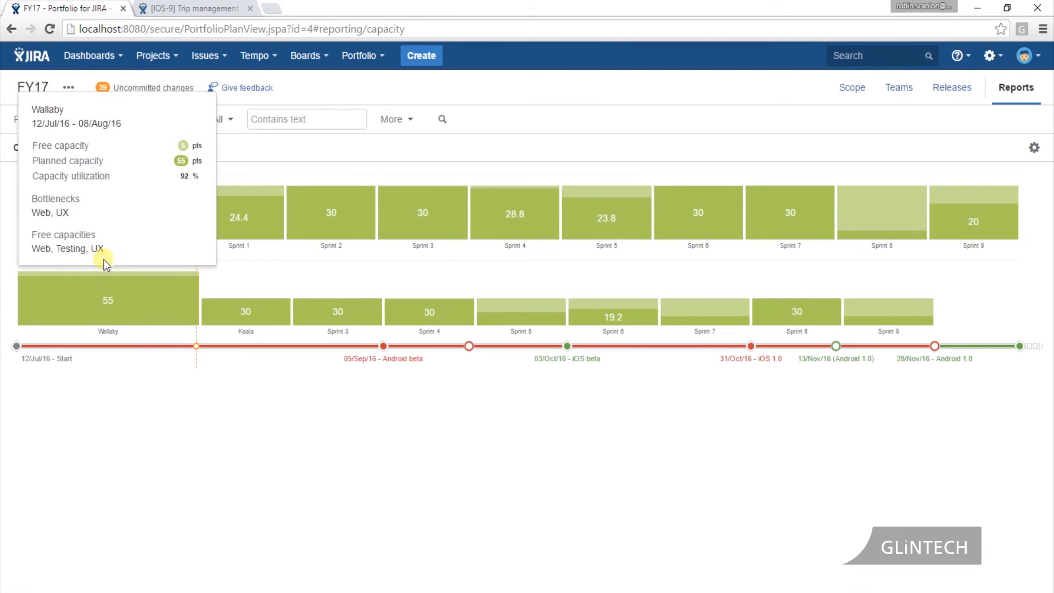
pyautogui.moveTo(80, 375)
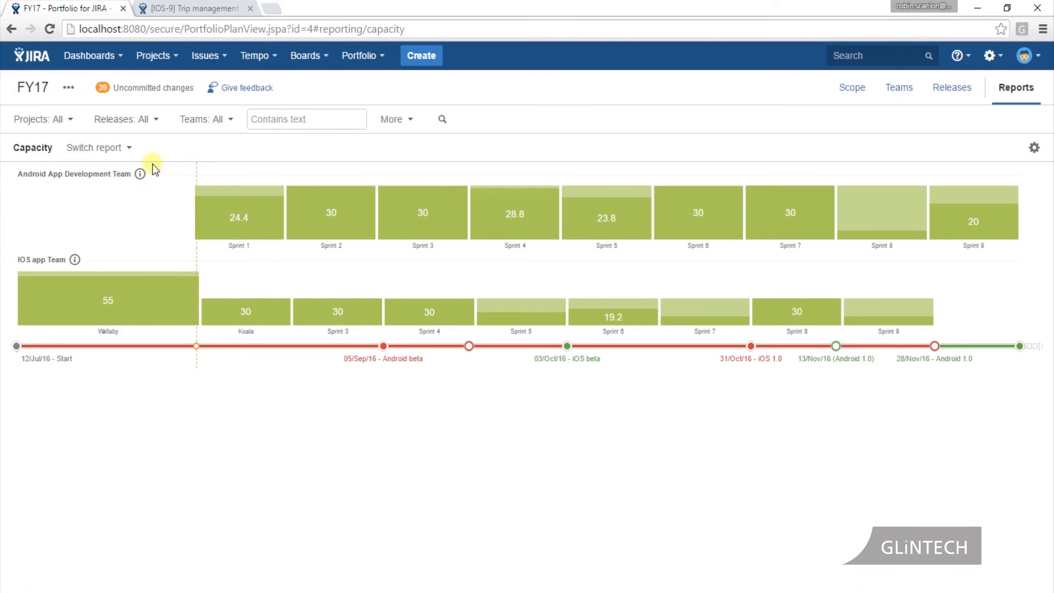
pyautogui.moveTo(667, 101)
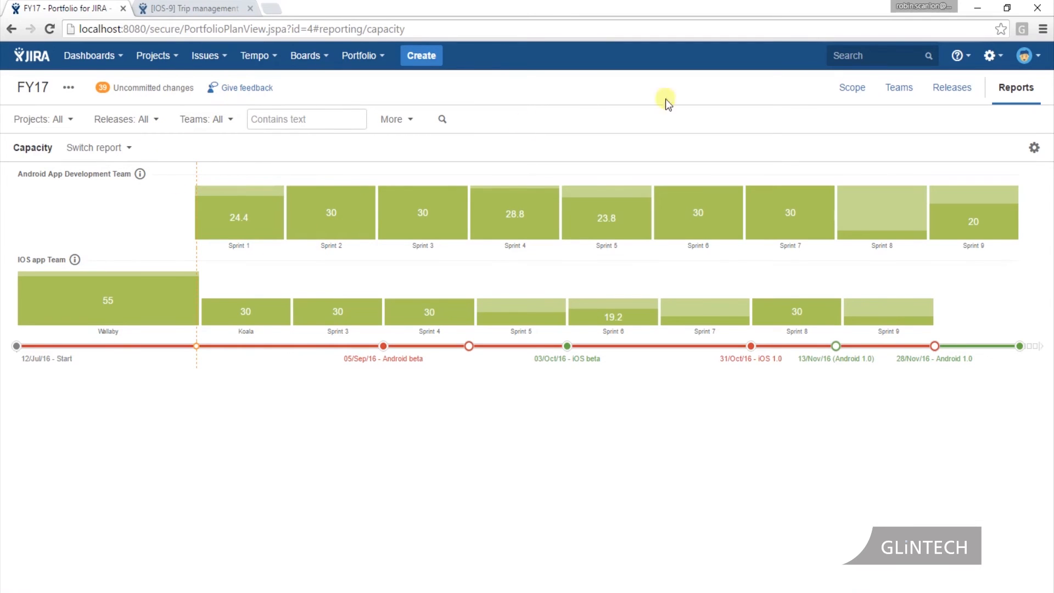
pyautogui.click(1034, 148)
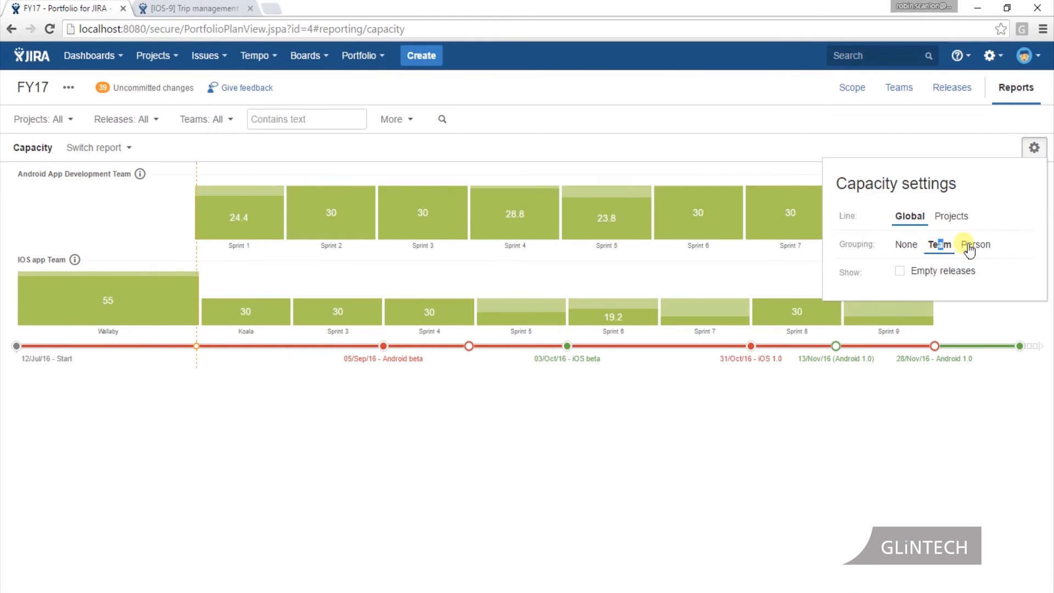
pyautogui.click(975, 244)
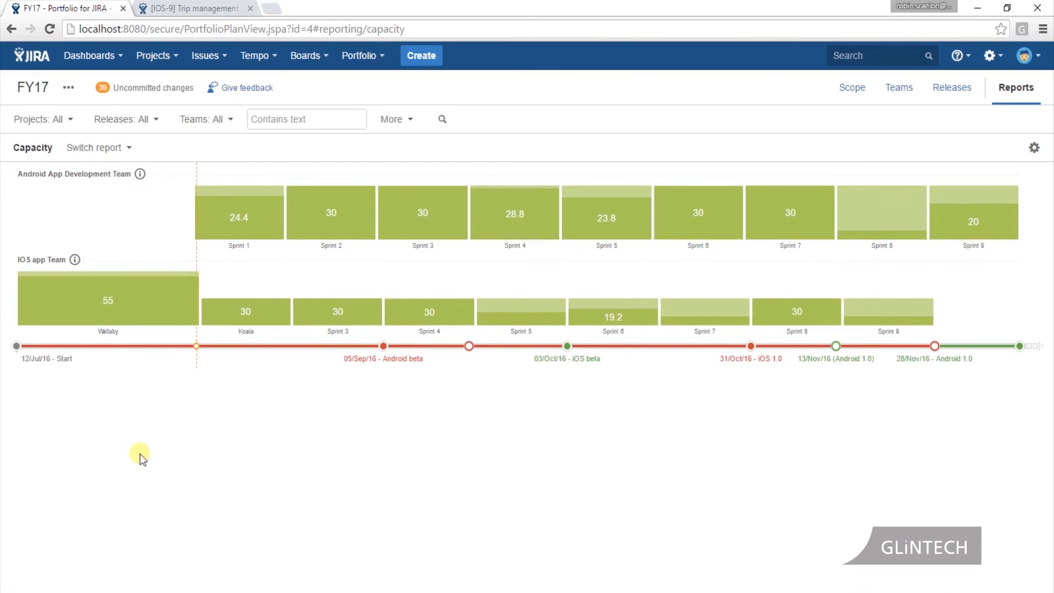
pyautogui.moveTo(296, 346)
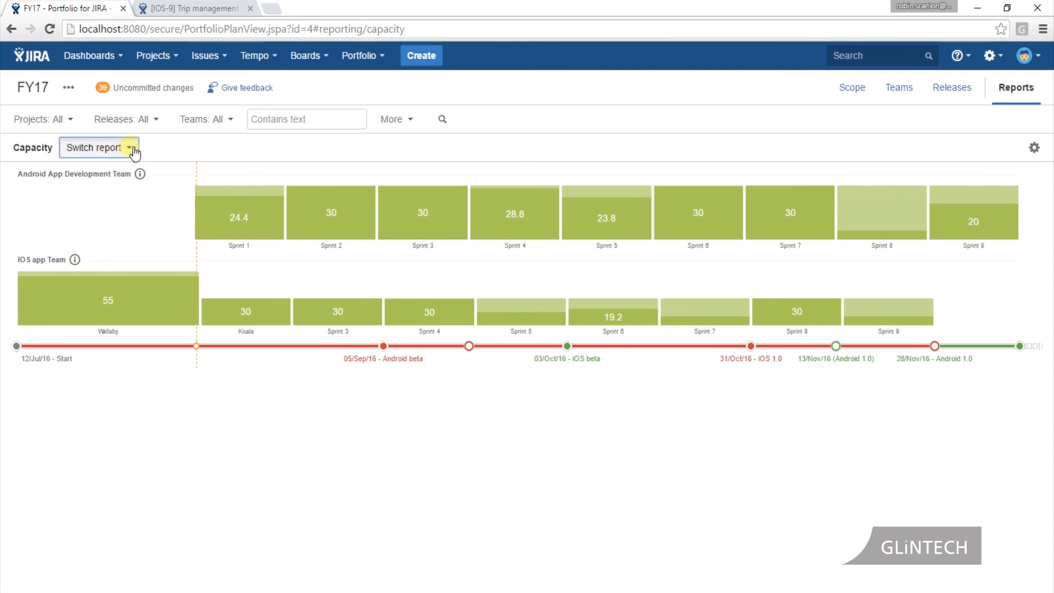
pyautogui.click(99, 148)
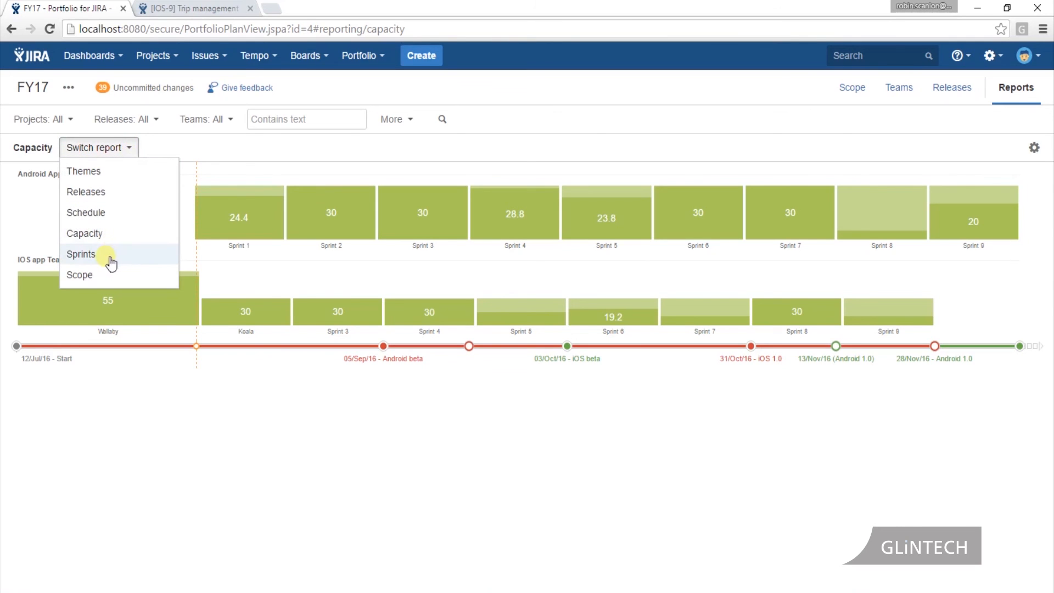
# View the Sprints report per team, then switch on to the Scope report
pyautogui.click(80, 254)
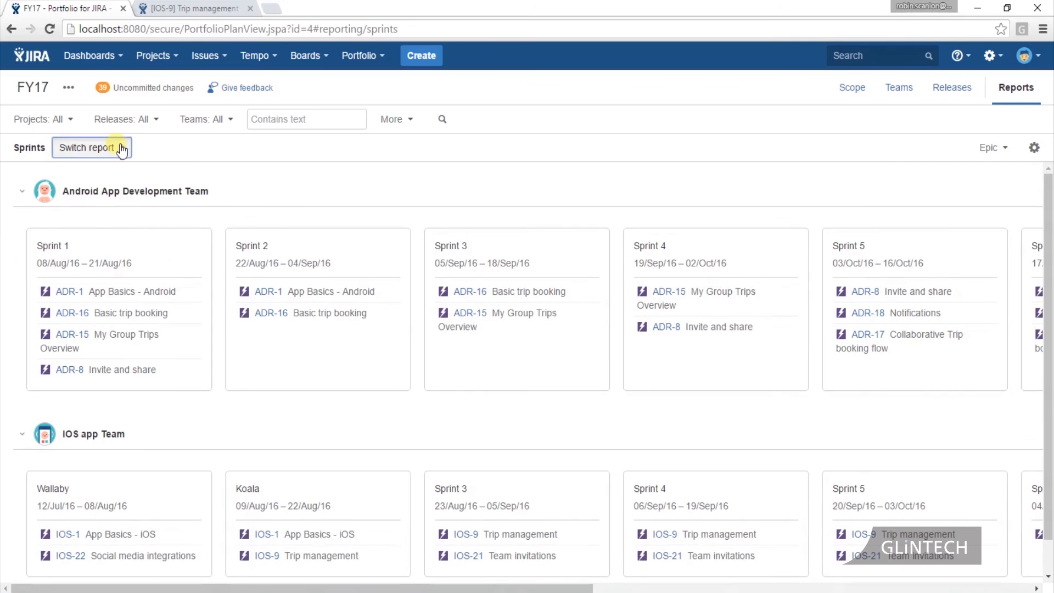
pyautogui.click(87, 147)
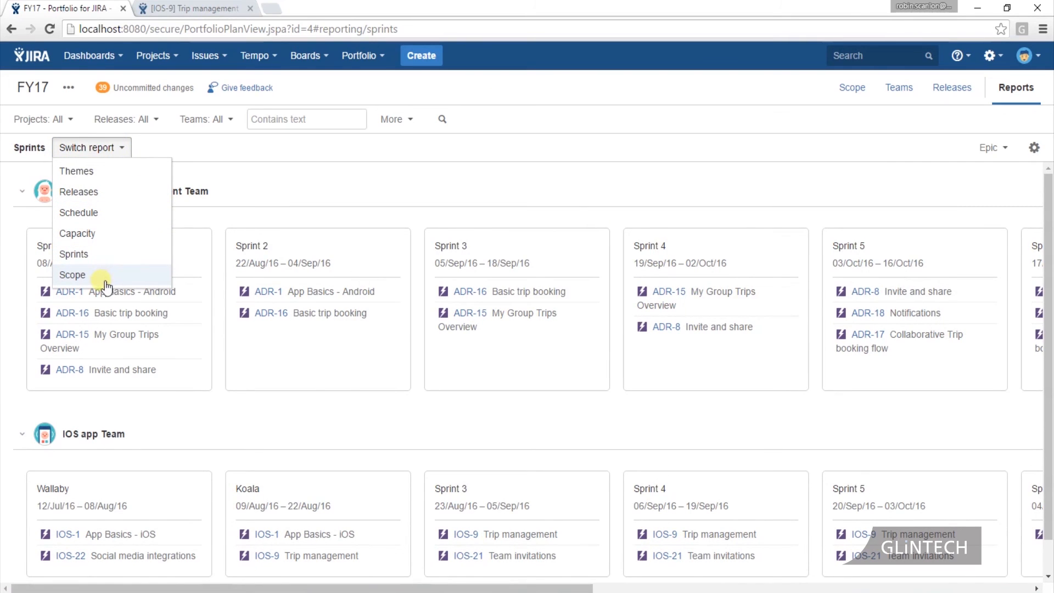
pyautogui.click(73, 274)
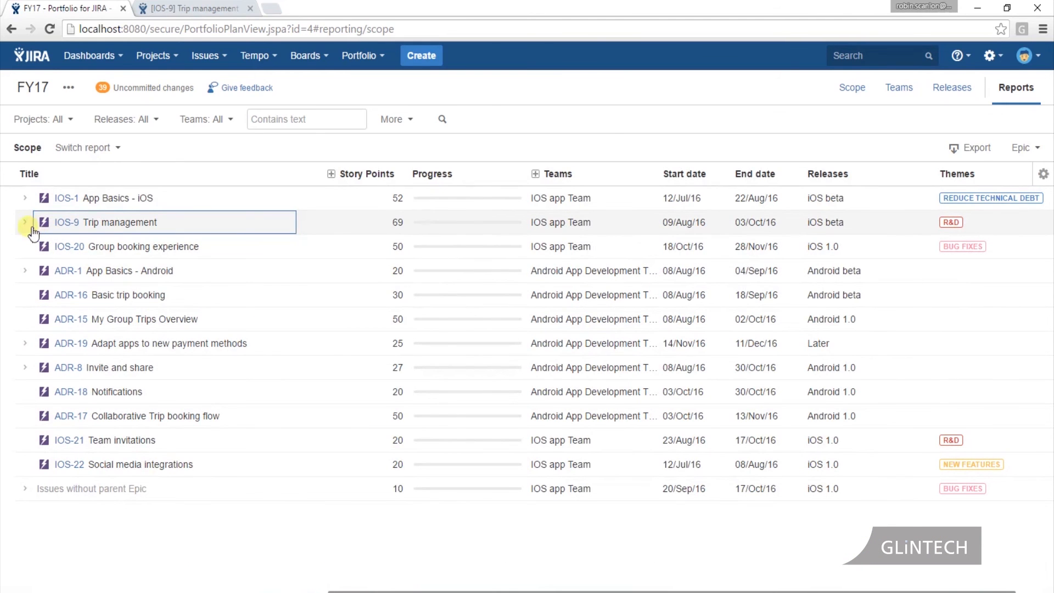
# Expand the IOS-9 Trip management epic to list its stories with points, dates and theme
pyautogui.click(25, 222)
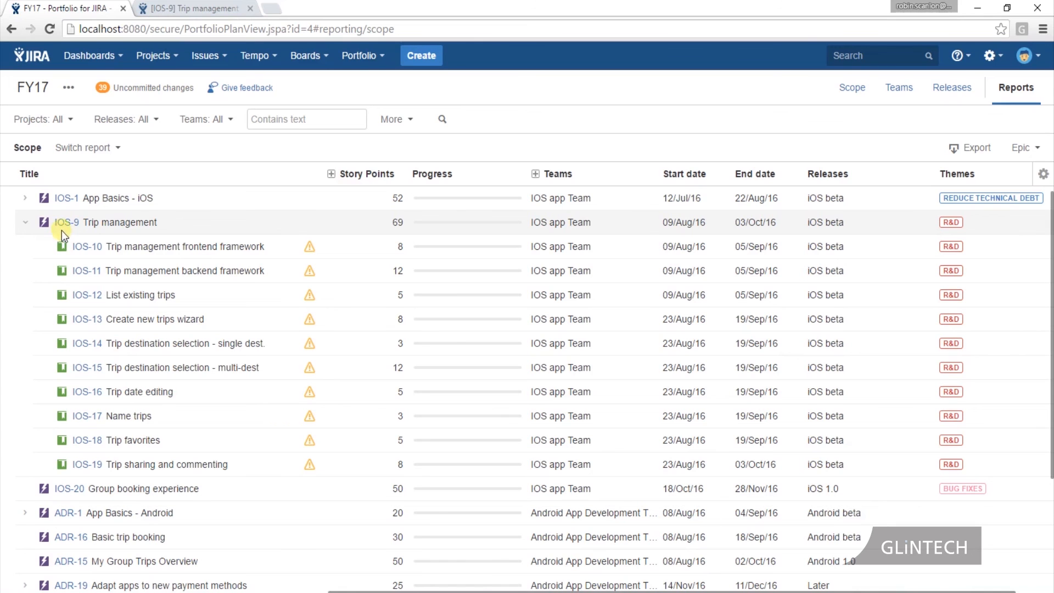
pyautogui.moveTo(76, 215)
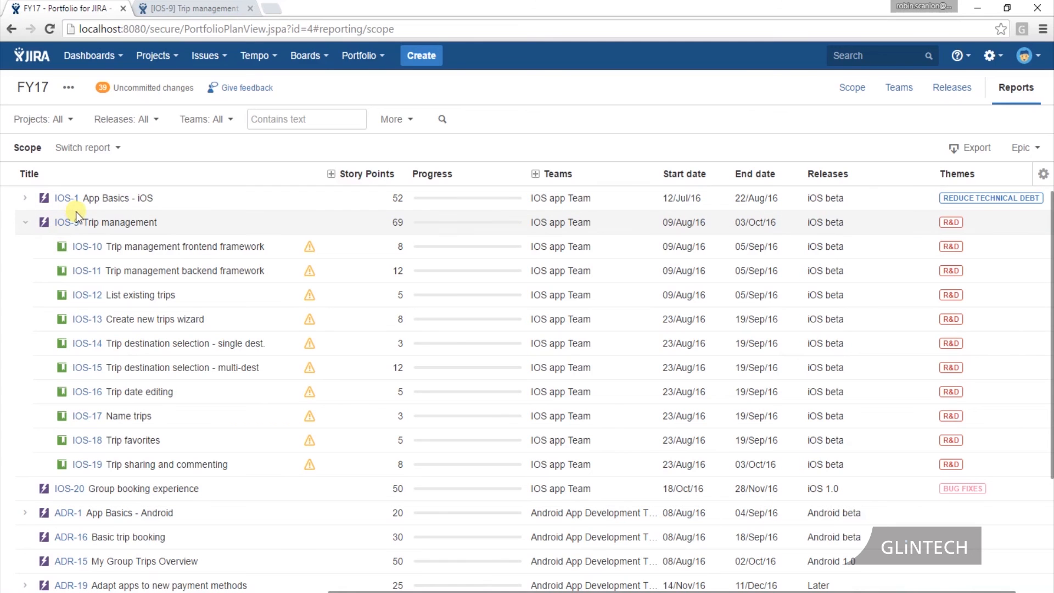